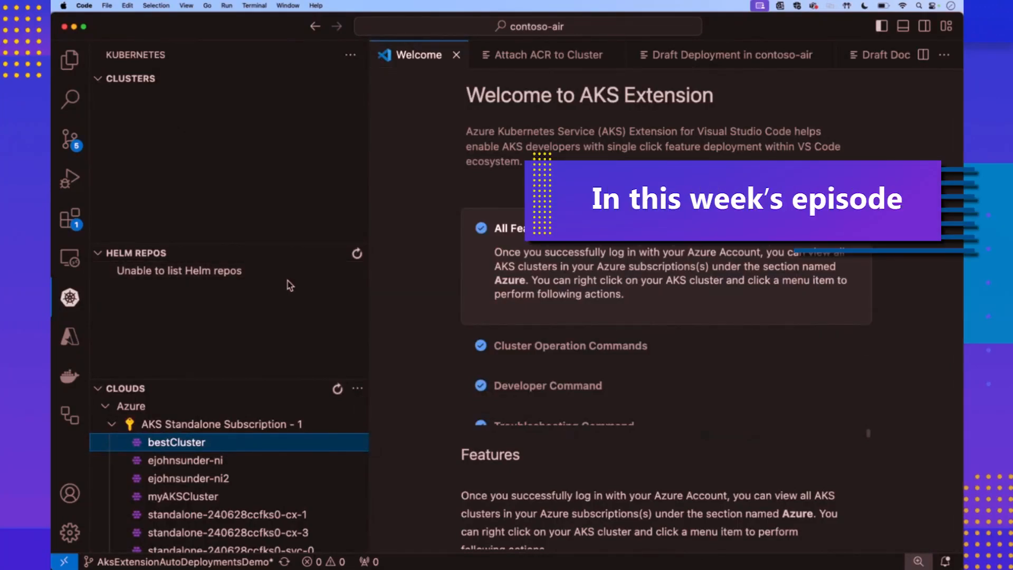
{"action": "mouse_move", "coordinate": [260, 443]}
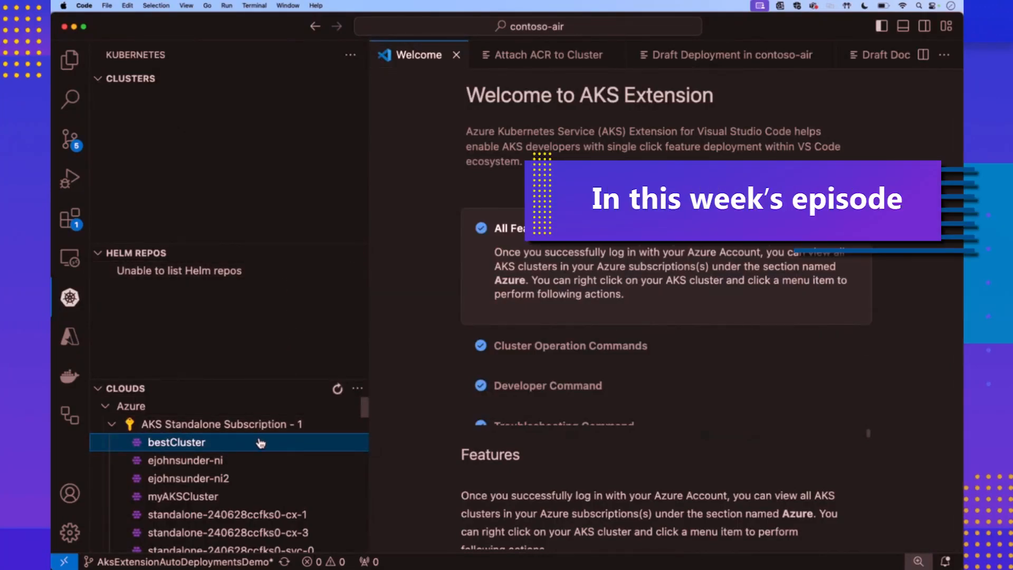
Step: Browse the contoso-air project files, then return to the Kubernetes view listing bestCluster
{"action": "right_click", "coordinate": [175, 442]}
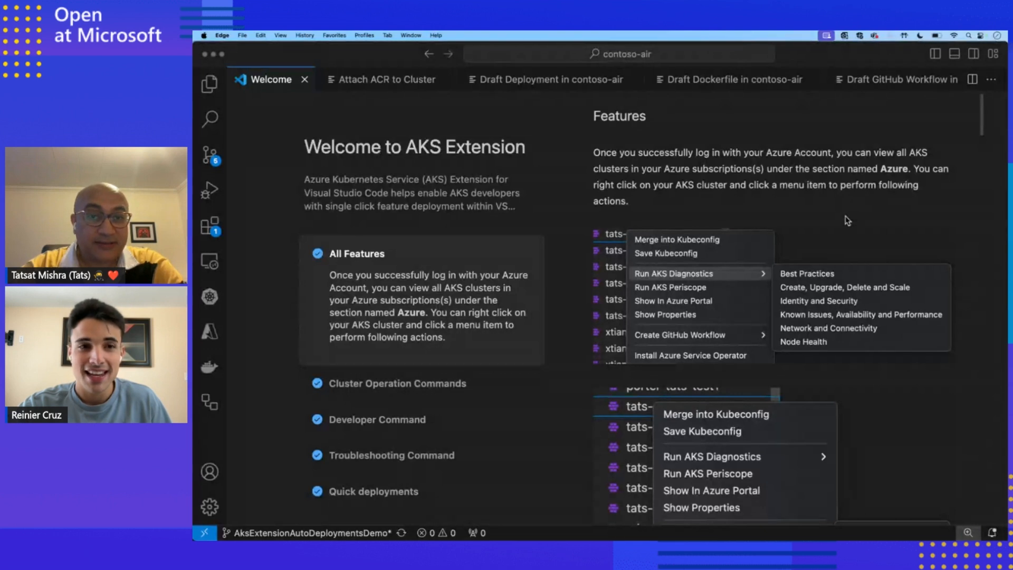
{"action": "mouse_move", "coordinate": [519, 165]}
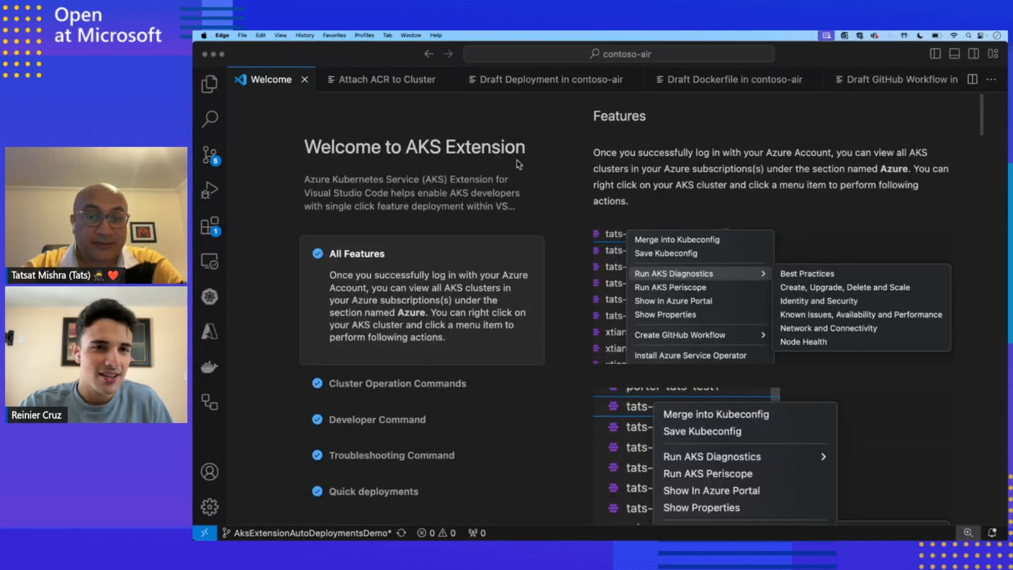
{"action": "left_click", "coordinate": [209, 85]}
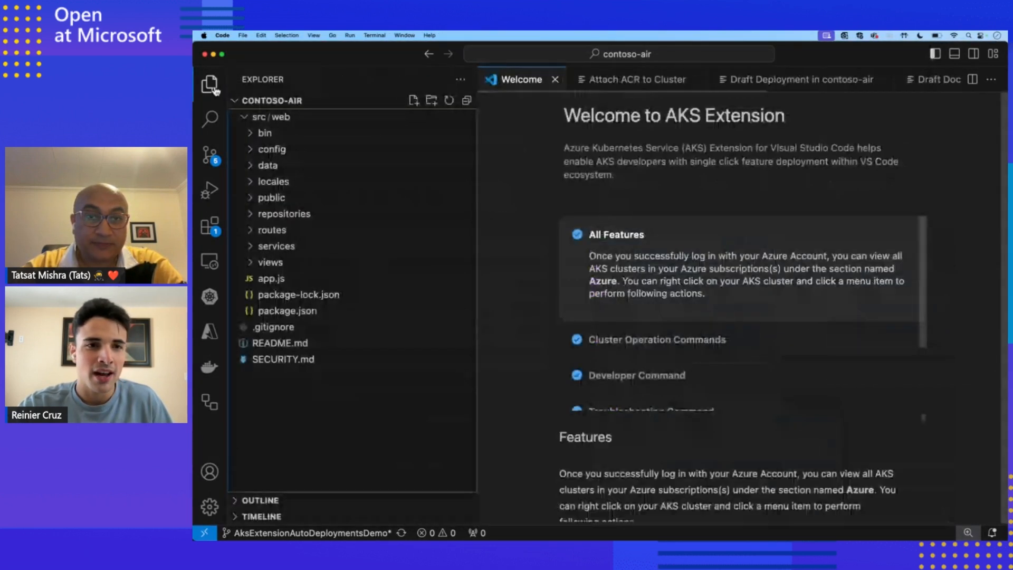
{"action": "mouse_move", "coordinate": [653, 189]}
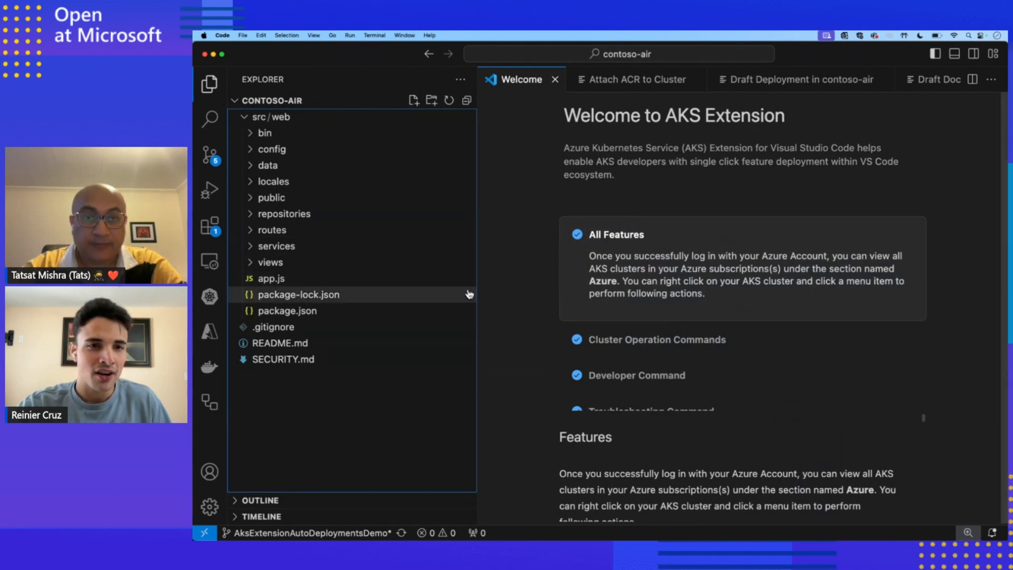
{"action": "mouse_move", "coordinate": [619, 169]}
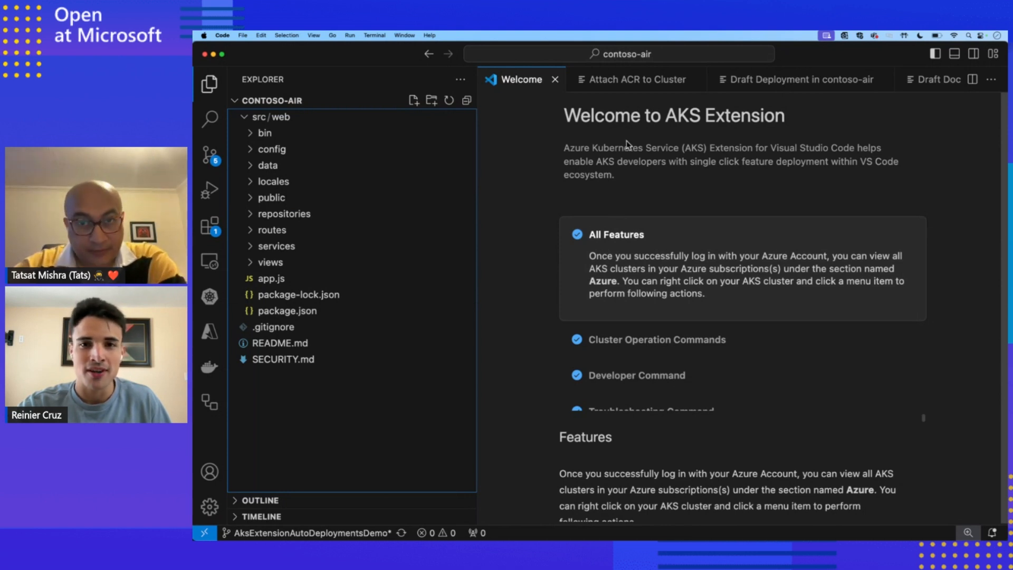
{"action": "mouse_move", "coordinate": [390, 63]}
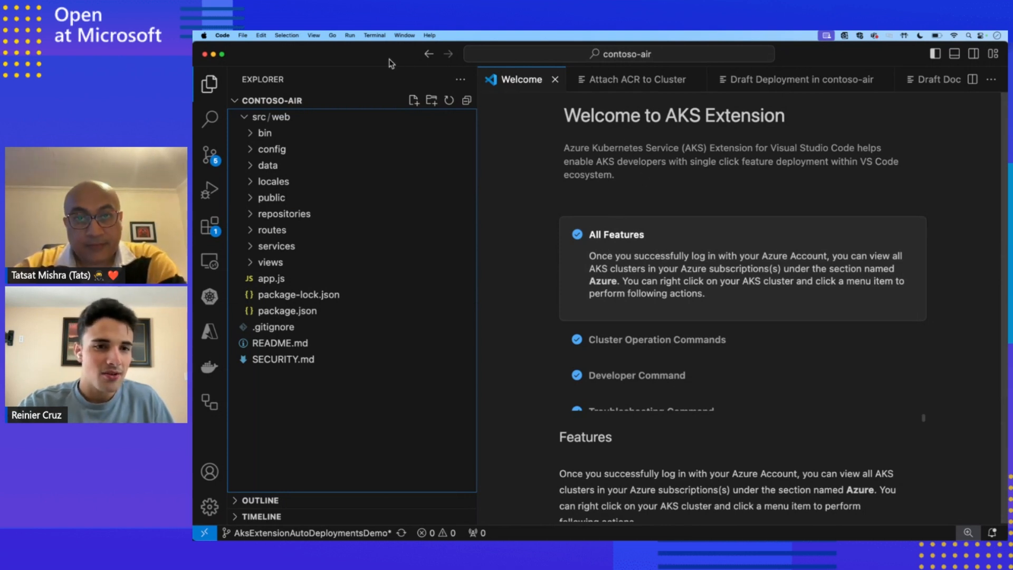
{"action": "left_click", "coordinate": [210, 84]}
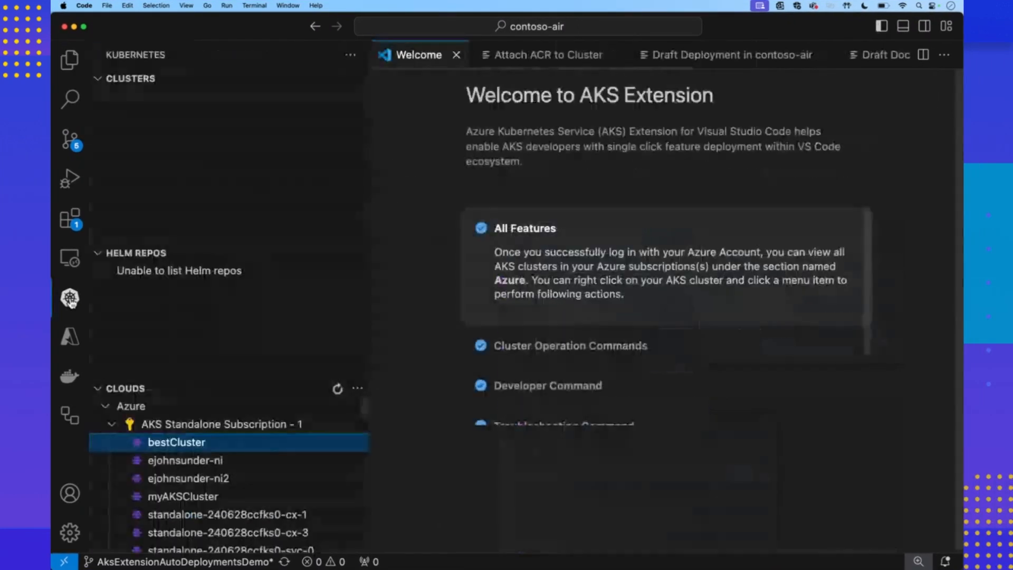
{"action": "scroll", "scroll_direction": "down", "scroll_amount": 3}
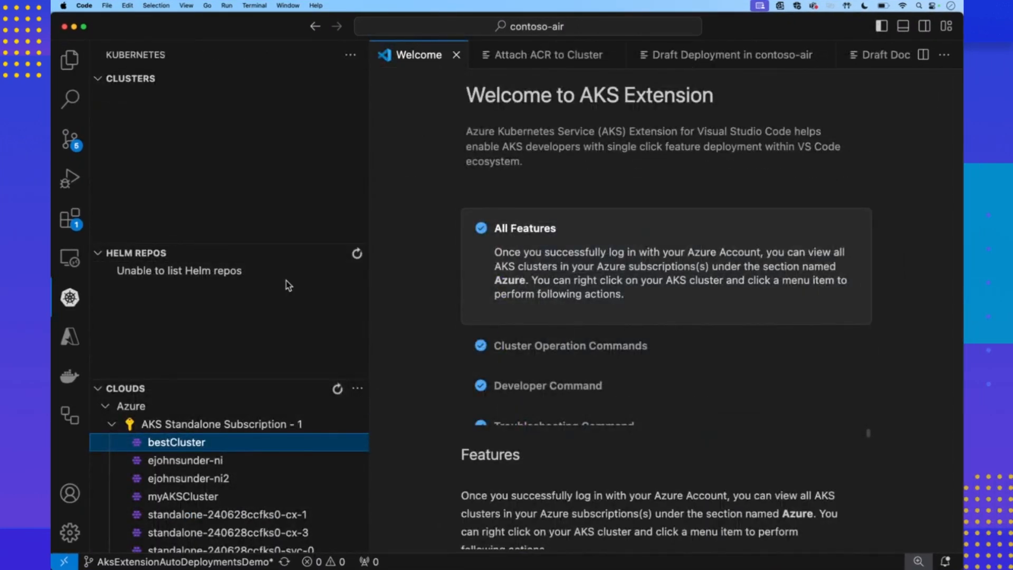
{"action": "mouse_move", "coordinate": [262, 428]}
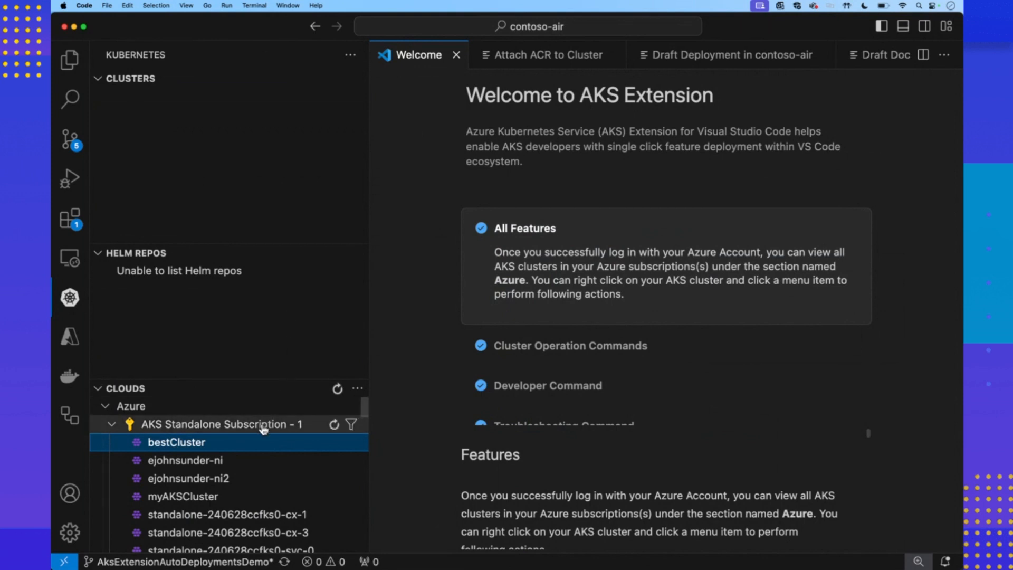
{"action": "right_click", "coordinate": [177, 443]}
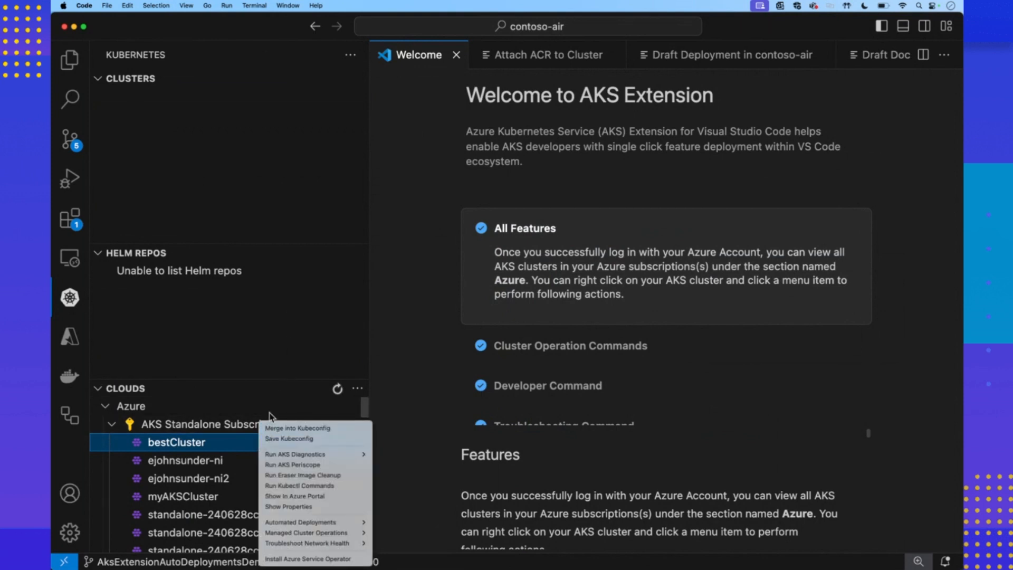
{"action": "mouse_move", "coordinate": [304, 521]}
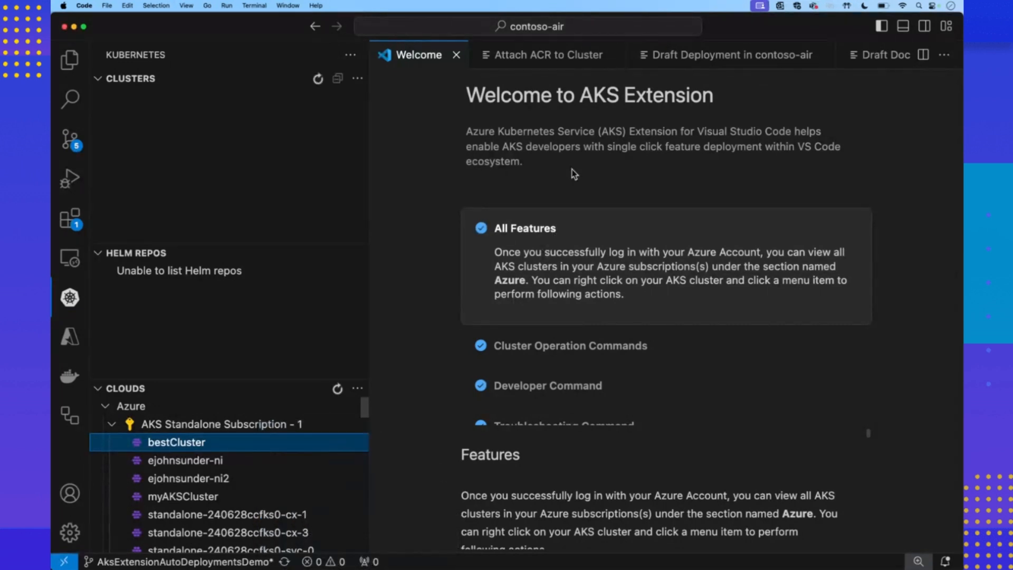
Step: Open the Attach ACR to Cluster page for bestAcr and bestCluster
{"action": "left_click", "coordinate": [549, 54]}
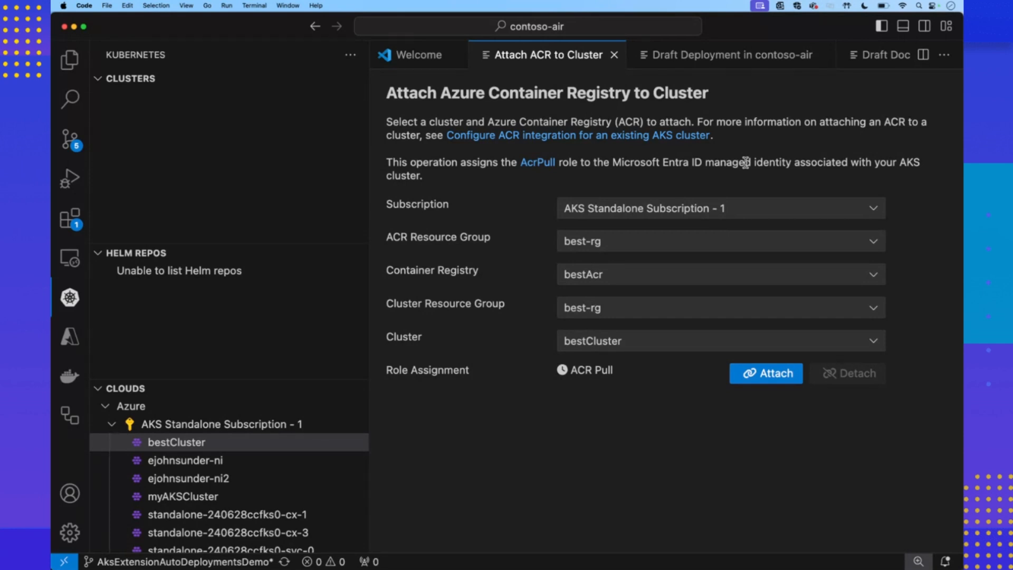
{"action": "mouse_move", "coordinate": [763, 186]}
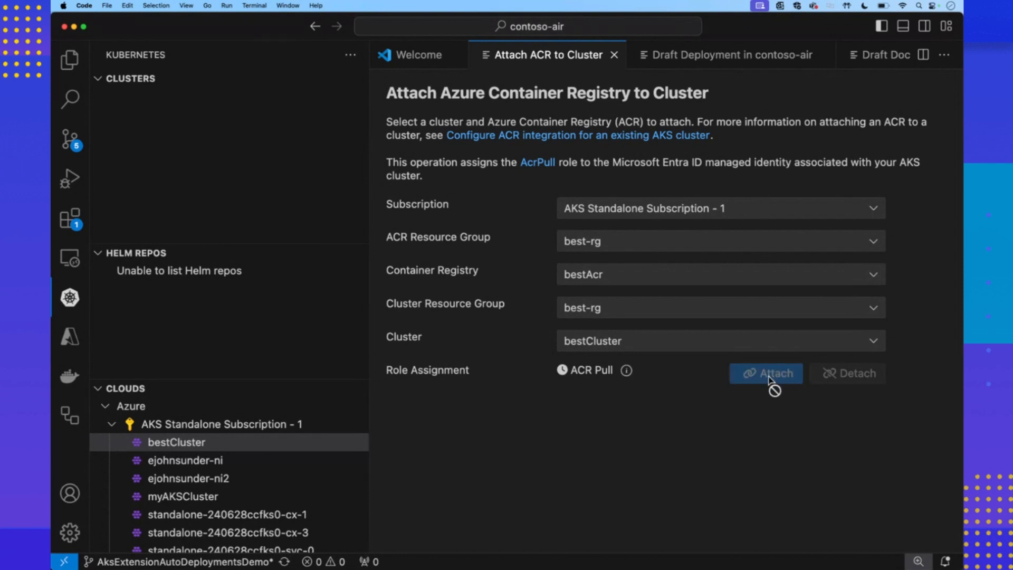
{"action": "mouse_move", "coordinate": [796, 406]}
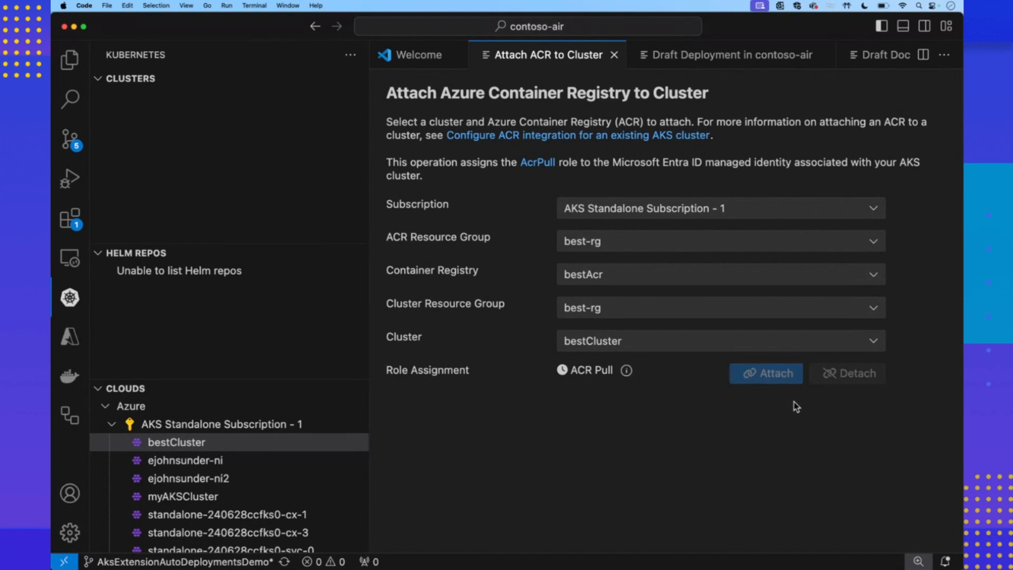
Step: Complete the attach so bestCluster receives the ACR Pull role on bestAcr
{"action": "left_click", "coordinate": [766, 374]}
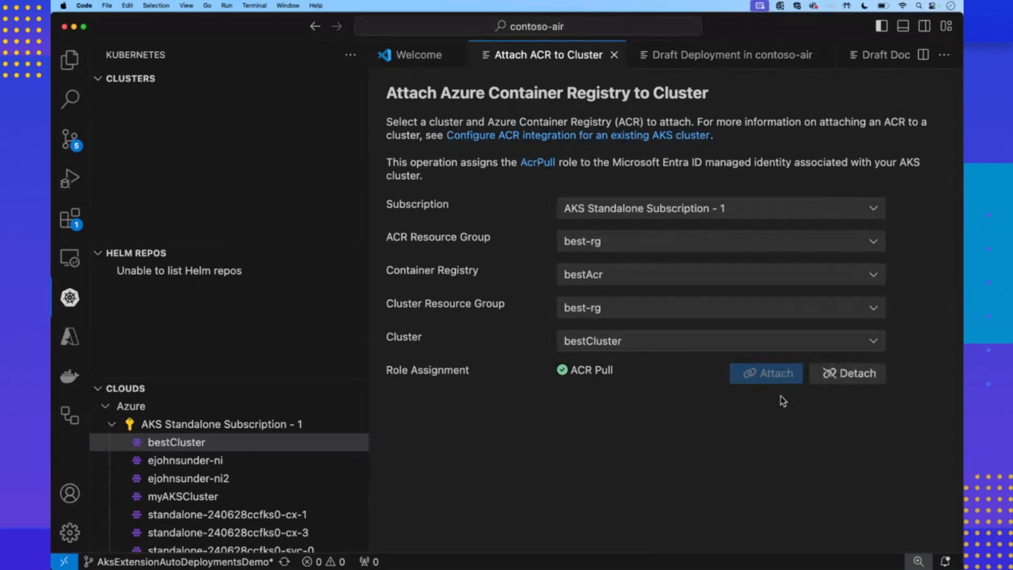
{"action": "mouse_move", "coordinate": [797, 418]}
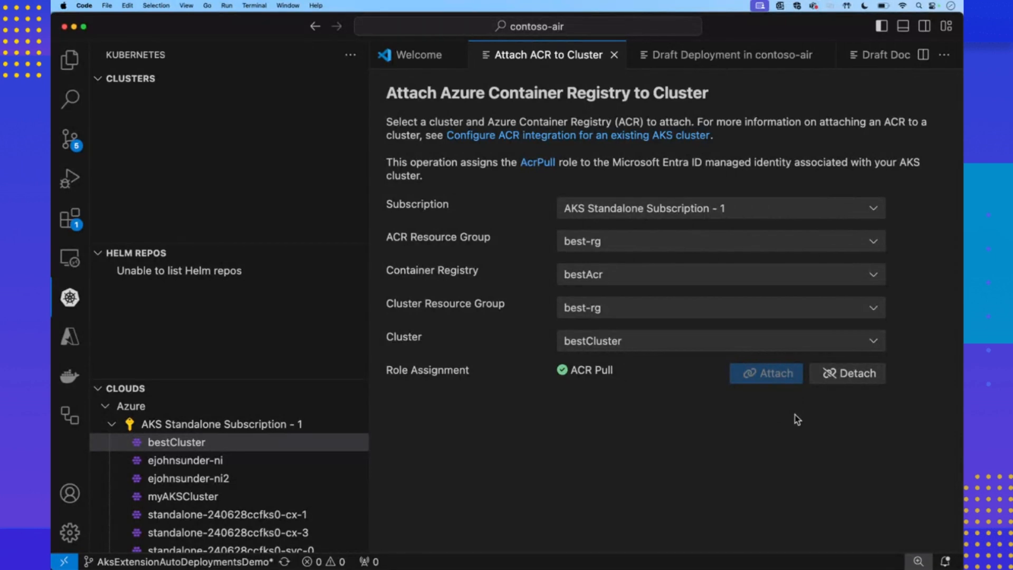
{"action": "mouse_move", "coordinate": [795, 416]}
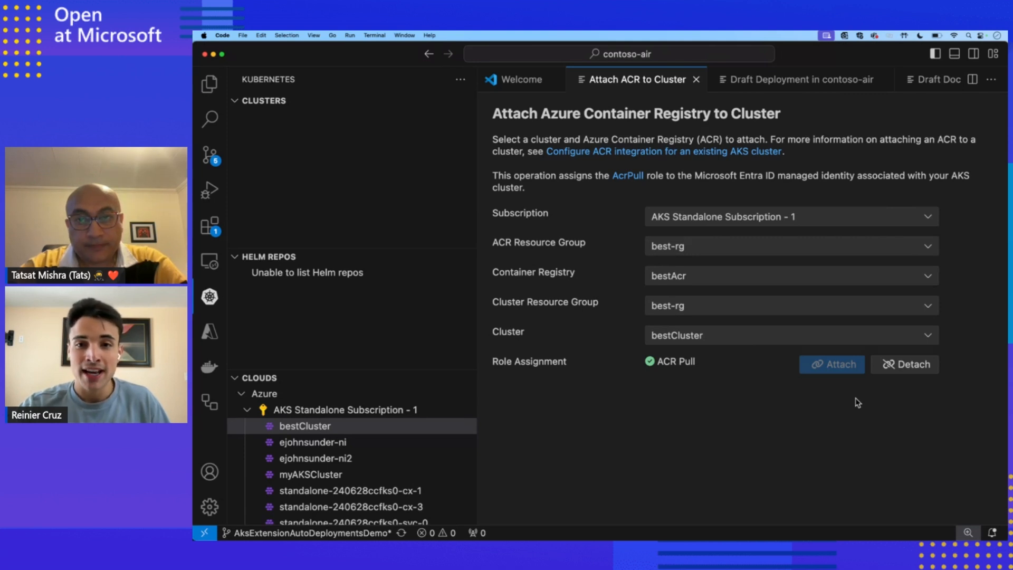
{"action": "mouse_move", "coordinate": [824, 412]}
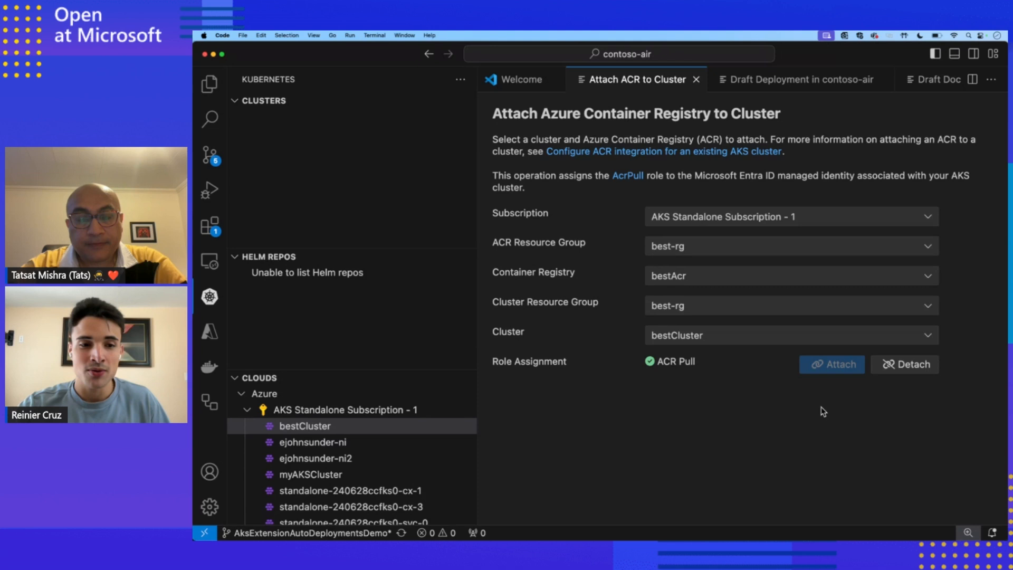
{"action": "mouse_move", "coordinate": [769, 418]}
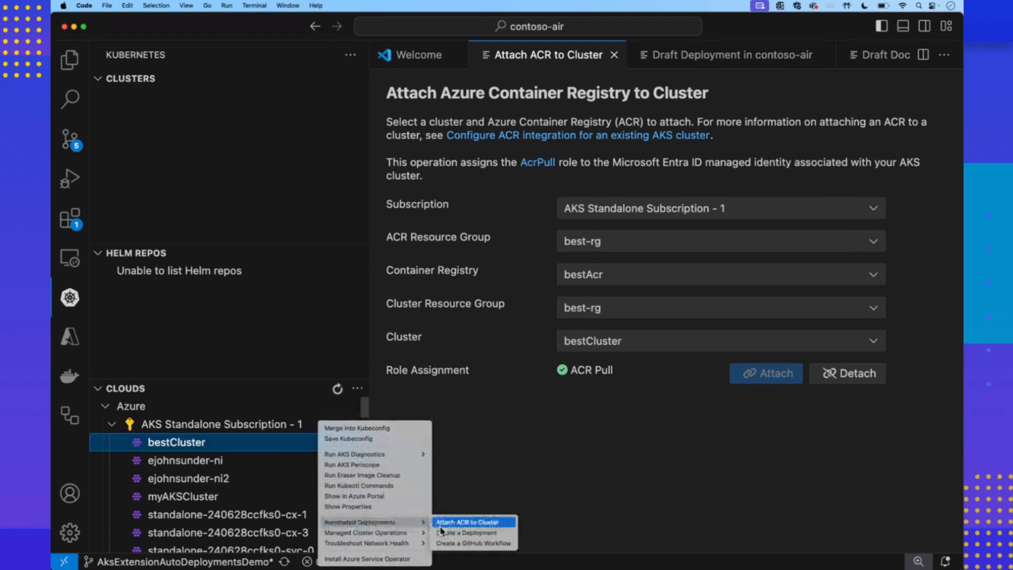
{"action": "mouse_move", "coordinate": [473, 532]}
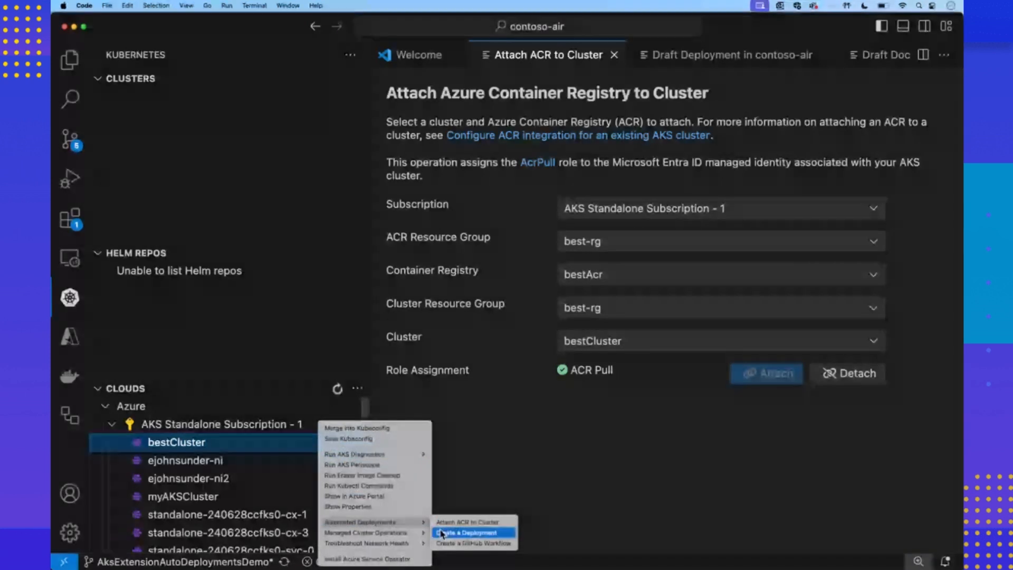
{"action": "left_click", "coordinate": [469, 532]}
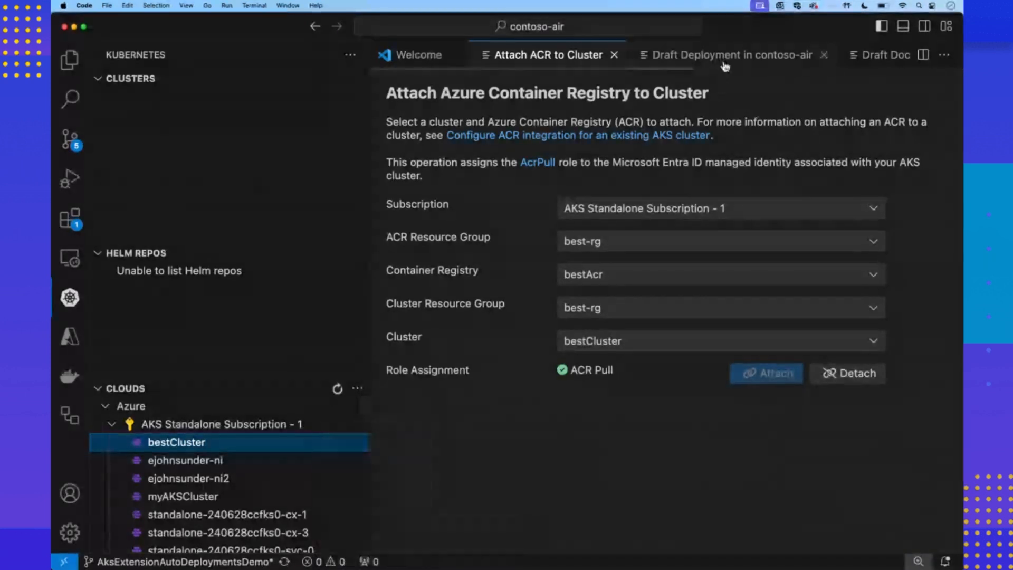
{"action": "left_click", "coordinate": [724, 54]}
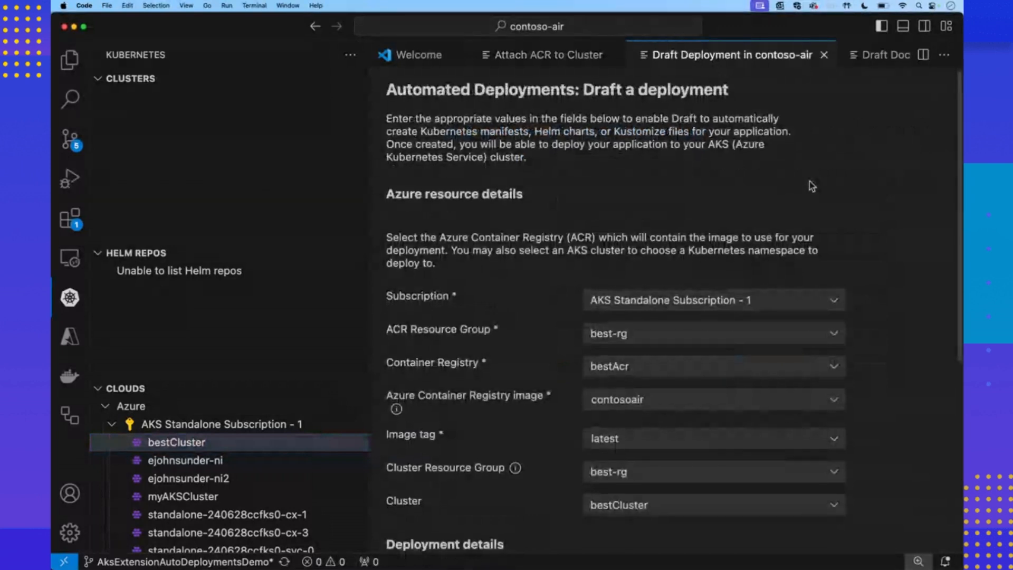
{"action": "scroll", "scroll_direction": "down", "scroll_amount": 3}
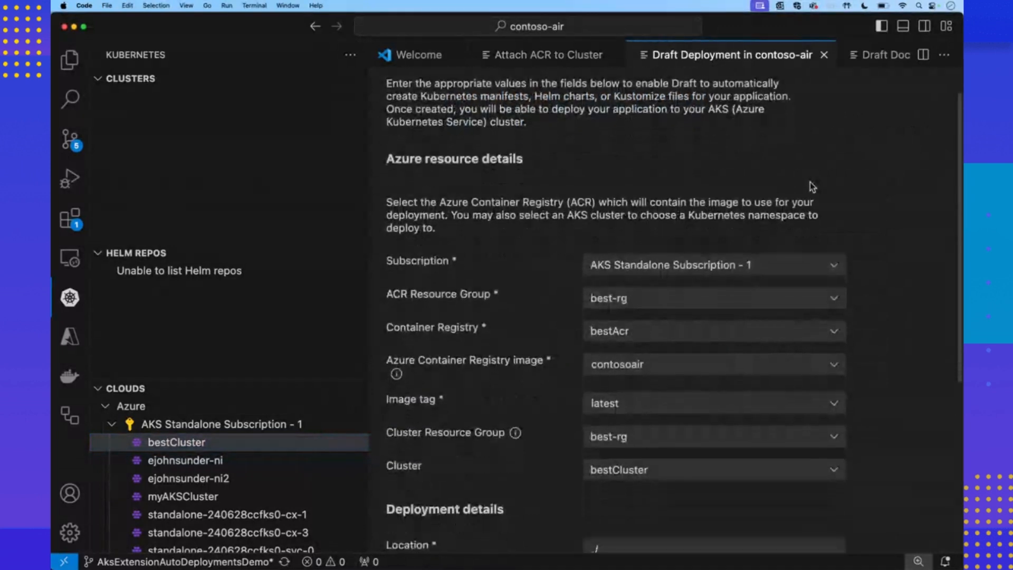
{"action": "scroll", "scroll_direction": "down", "scroll_amount": 3}
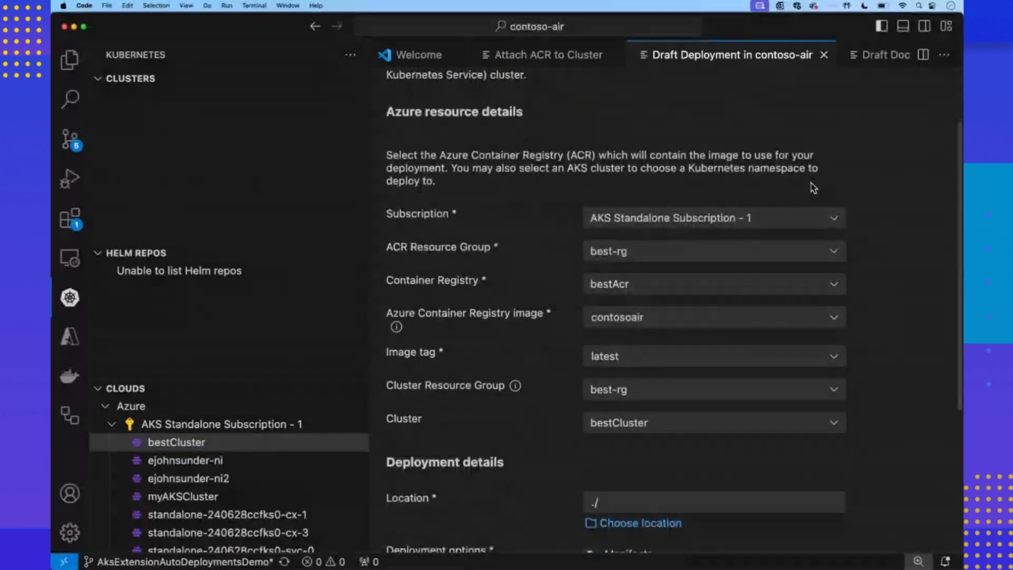
{"action": "scroll", "scroll_direction": "down", "scroll_amount": 3}
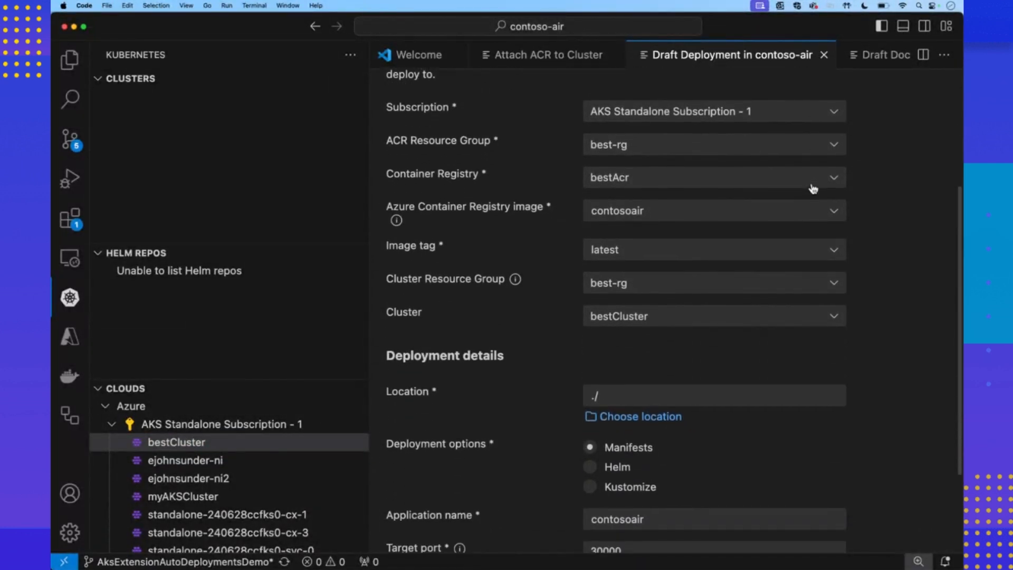
{"action": "scroll", "scroll_direction": "down", "scroll_amount": 3}
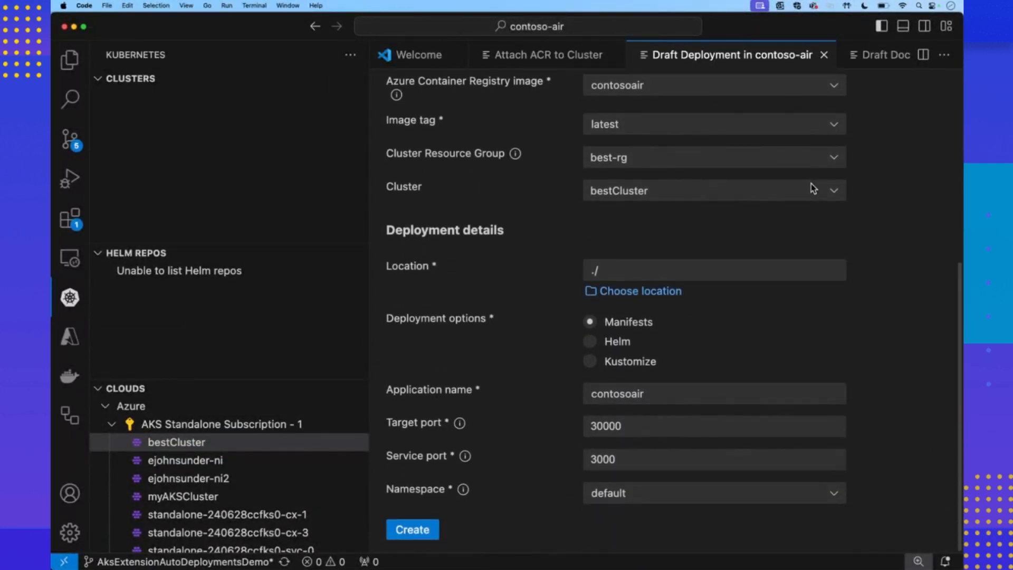
{"action": "mouse_move", "coordinate": [607, 220]}
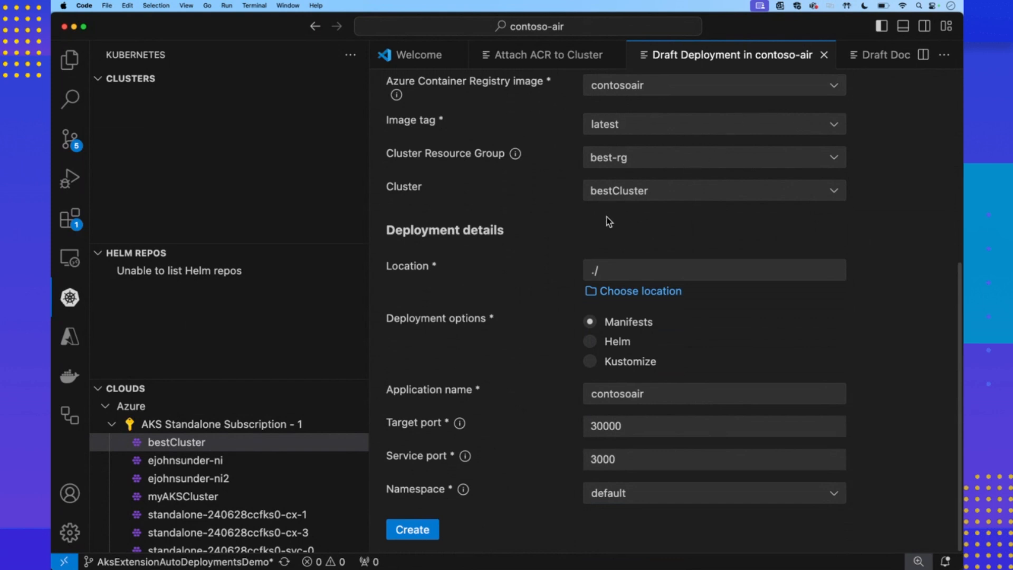
{"action": "mouse_move", "coordinate": [661, 356]}
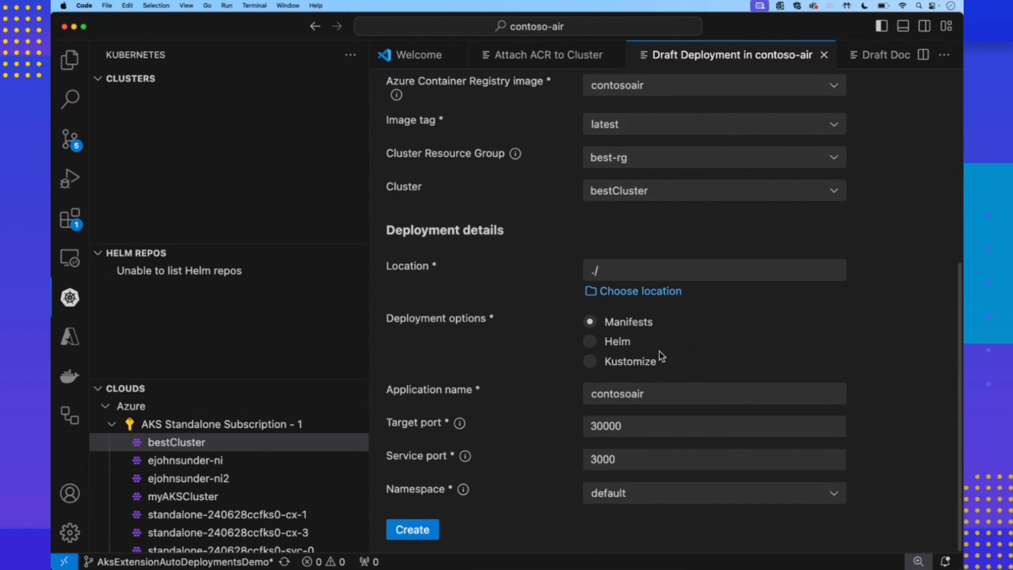
{"action": "mouse_move", "coordinate": [702, 310]}
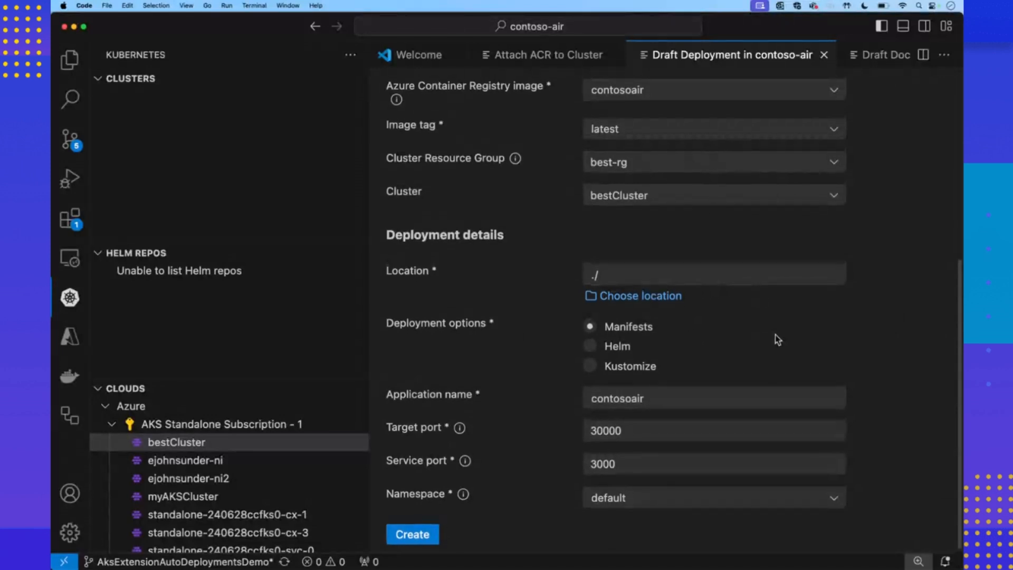
{"action": "scroll", "scroll_direction": "up", "scroll_amount": 3}
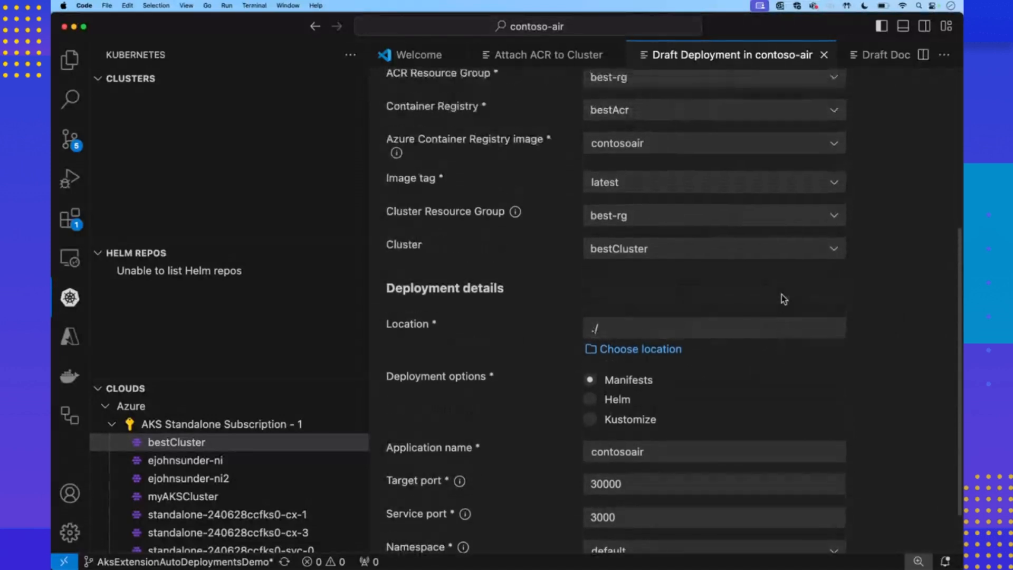
{"action": "scroll", "scroll_direction": "down", "scroll_amount": 3}
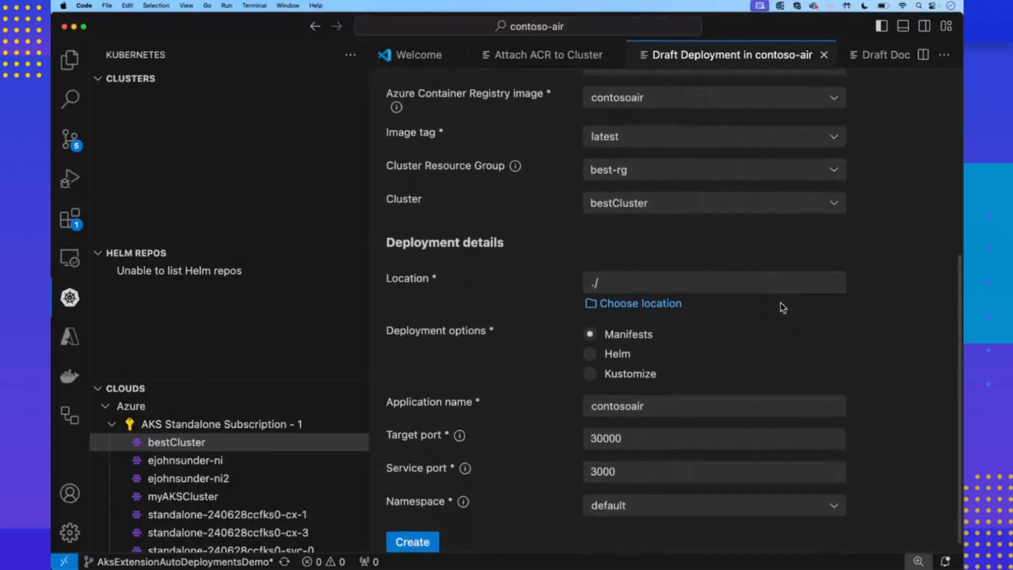
{"action": "scroll", "scroll_direction": "up", "scroll_amount": 3}
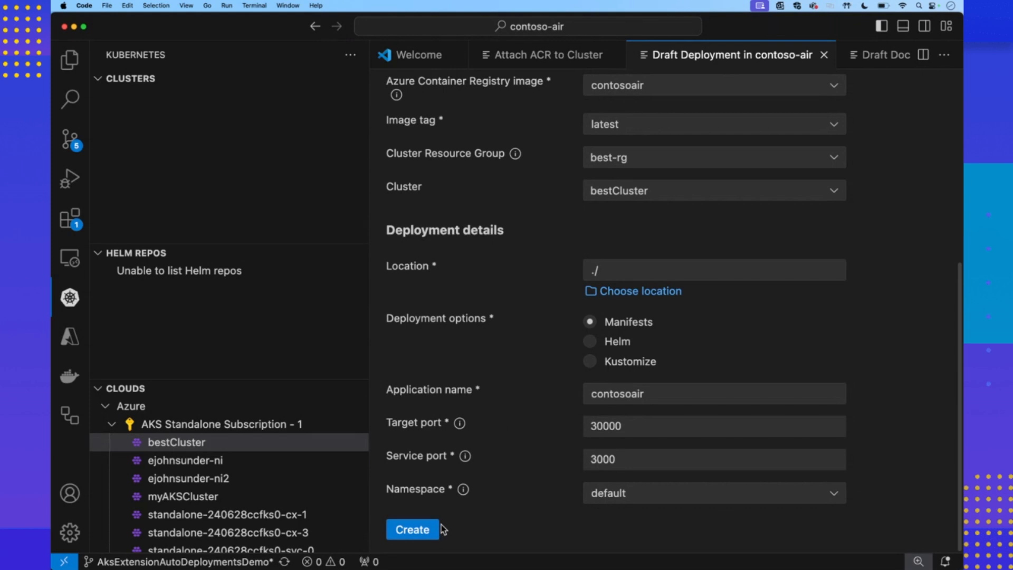
Step: Create the draft deployment and review the generated manifests/deployment.yaml and manifests/service.yaml
{"action": "scroll", "scroll_direction": "down", "scroll_amount": 3}
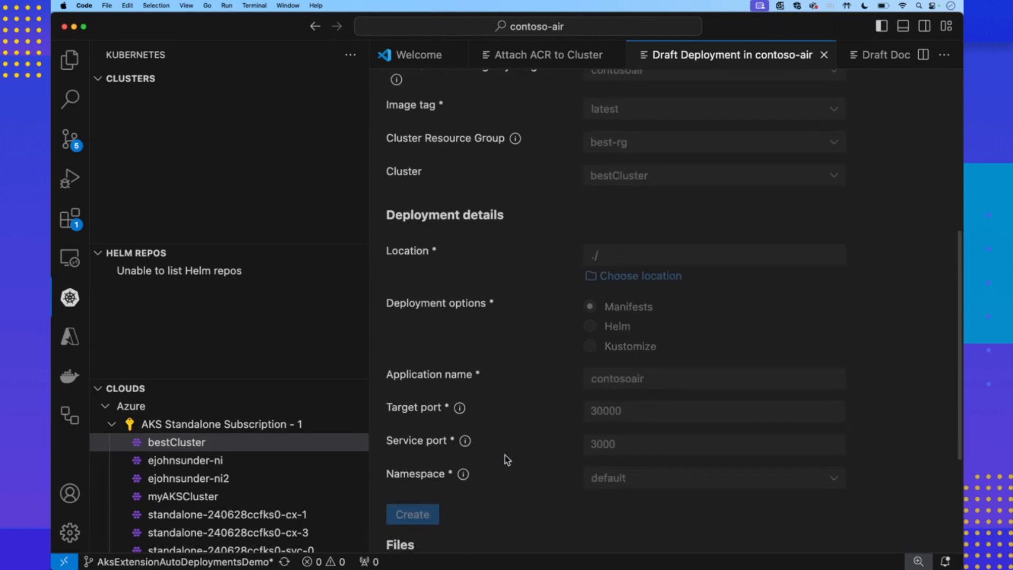
{"action": "left_click", "coordinate": [411, 514]}
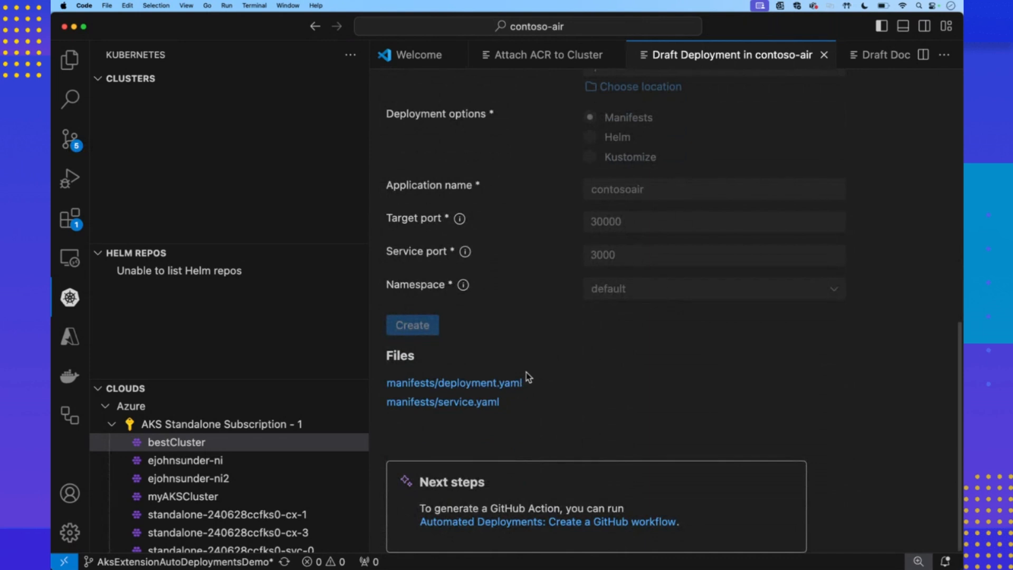
{"action": "mouse_move", "coordinate": [595, 483]}
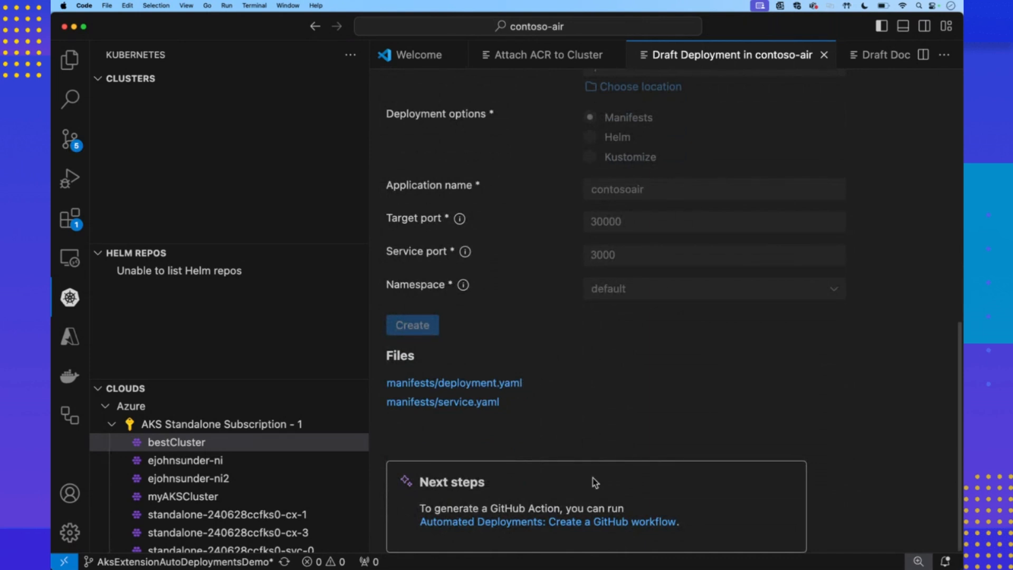
{"action": "scroll", "scroll_direction": "up", "scroll_amount": 3}
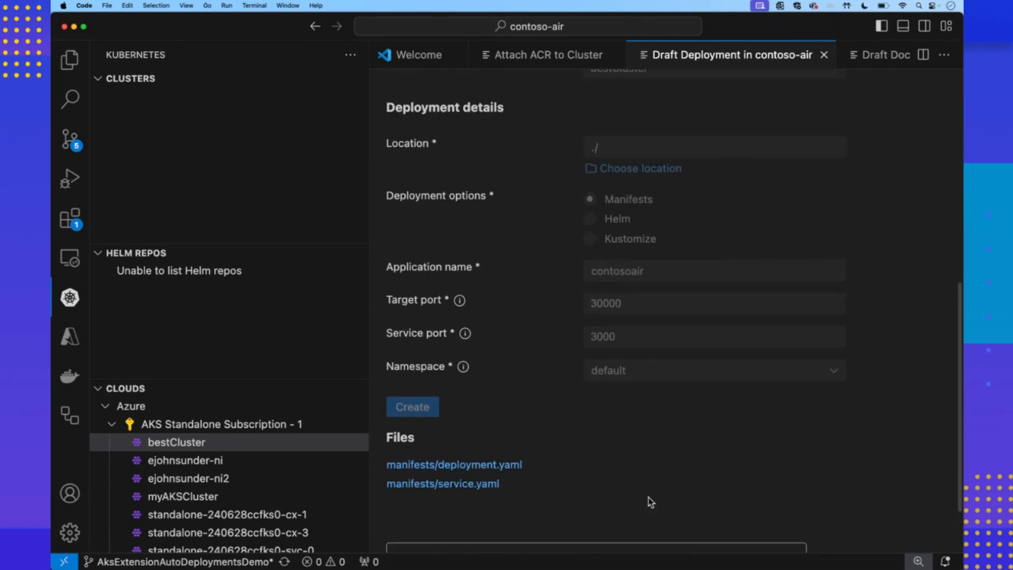
{"action": "scroll", "scroll_direction": "up", "scroll_amount": 3}
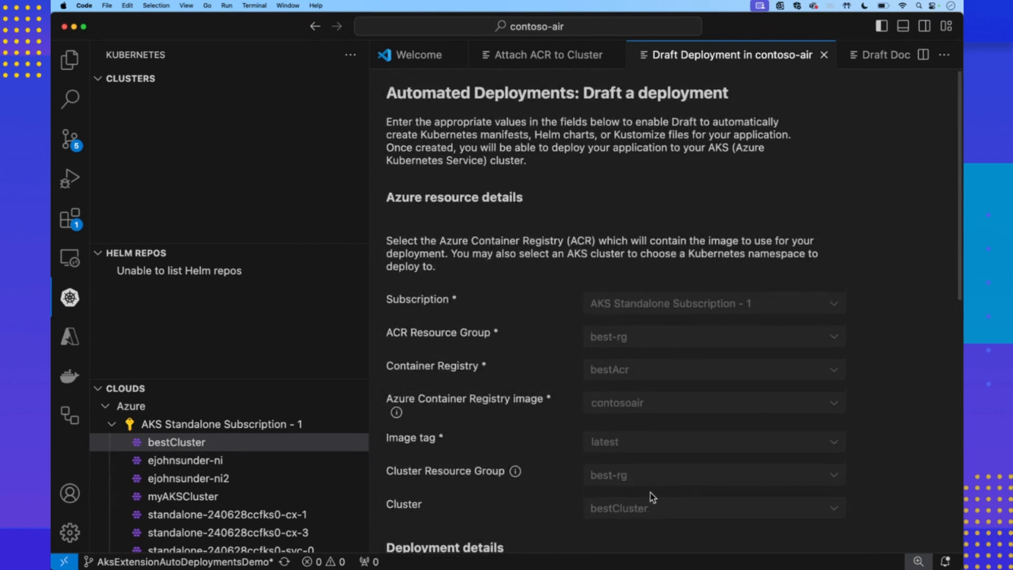
{"action": "mouse_move", "coordinate": [665, 458]}
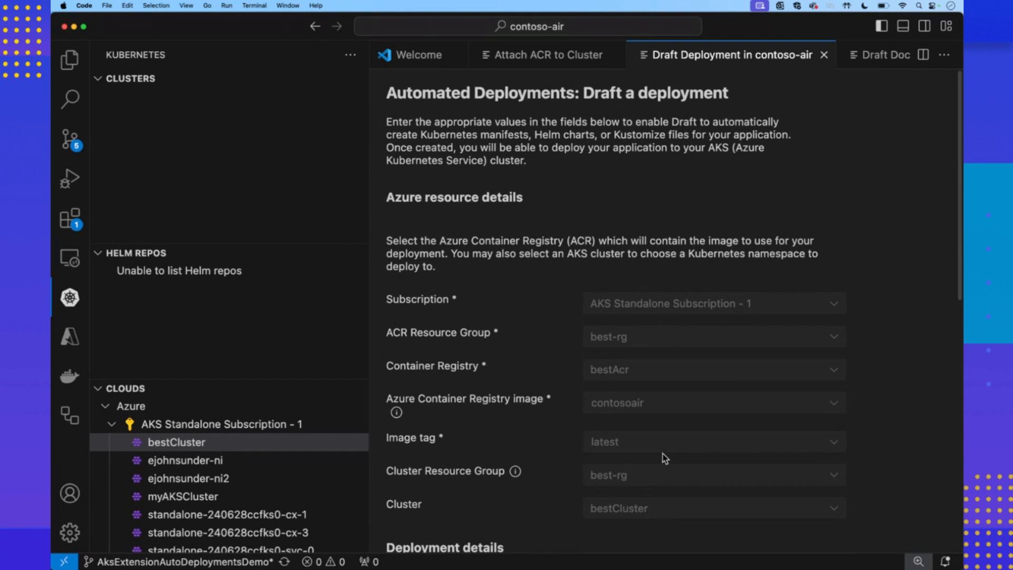
{"action": "mouse_move", "coordinate": [679, 432]}
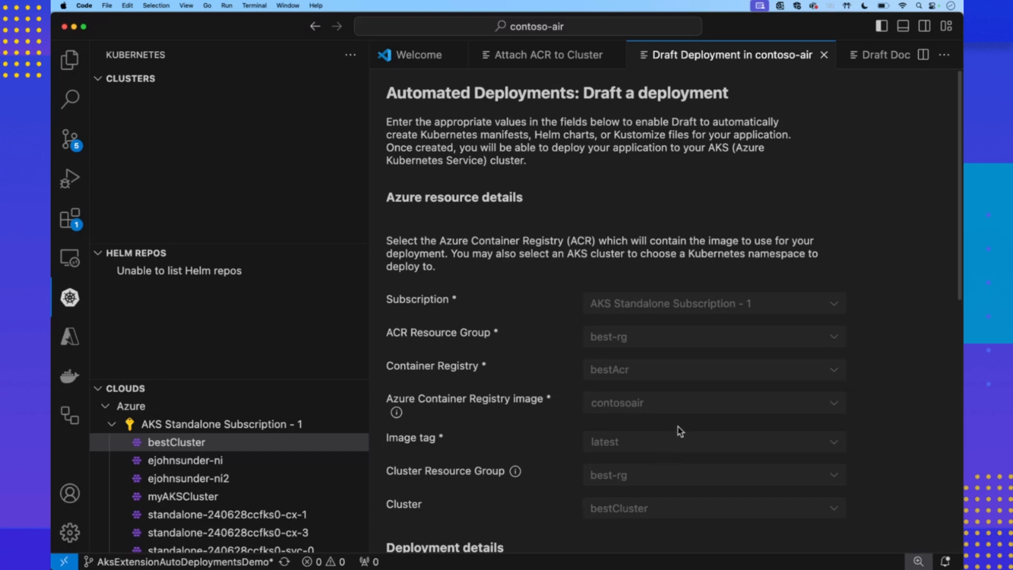
{"action": "scroll", "scroll_direction": "down", "scroll_amount": 3}
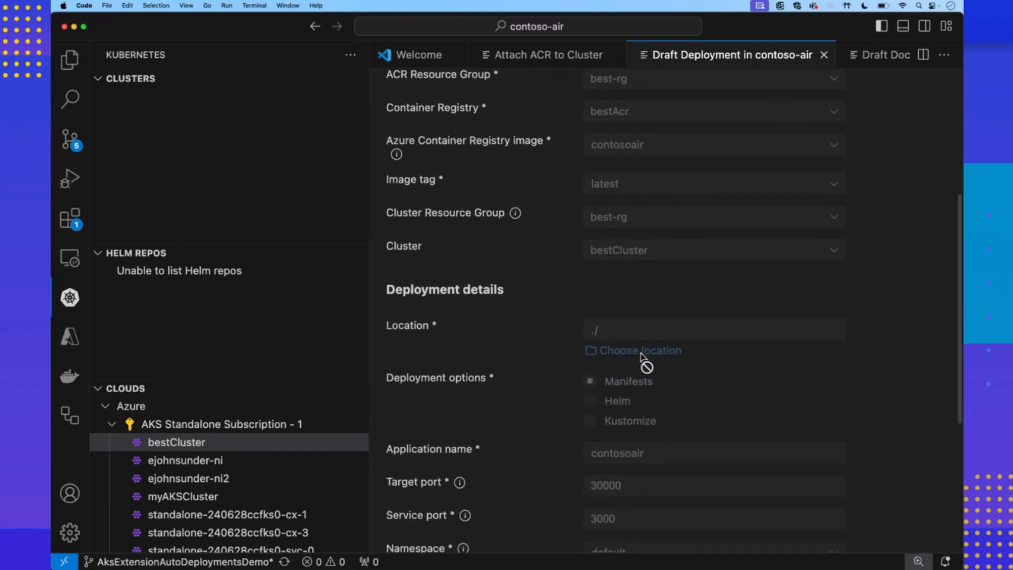
{"action": "scroll", "scroll_direction": "down", "scroll_amount": 3}
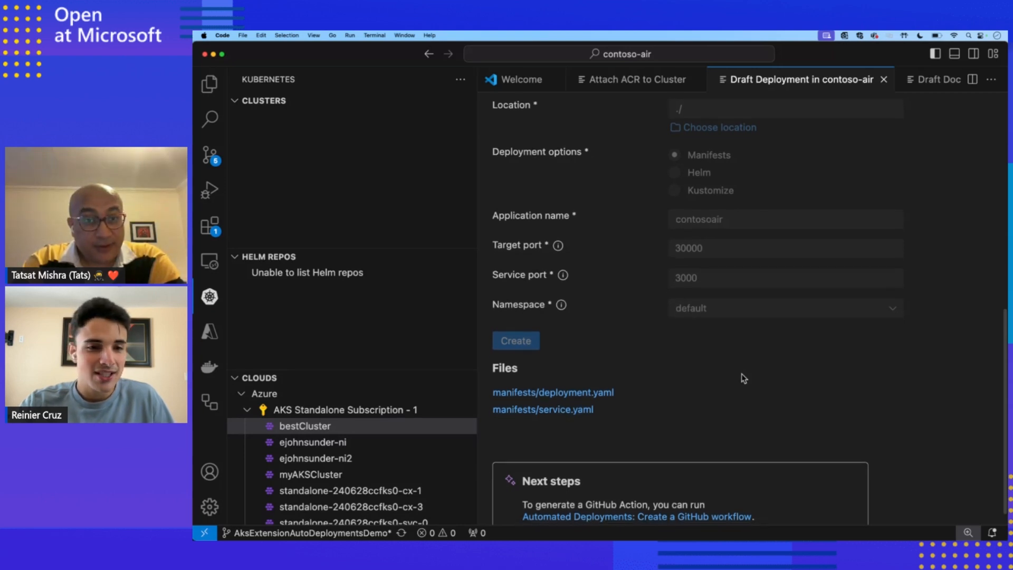
{"action": "scroll", "scroll_direction": "up", "scroll_amount": 3}
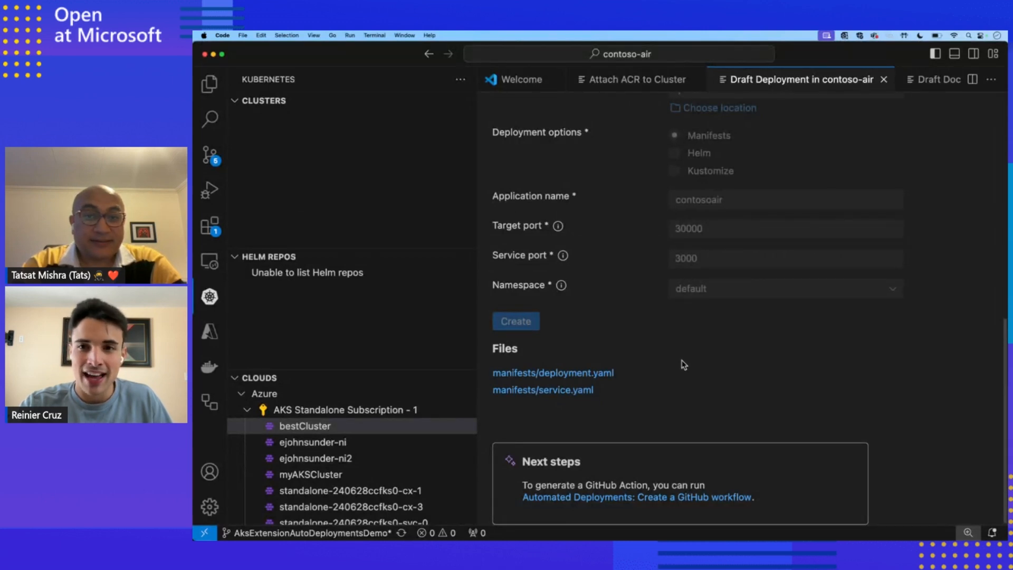
{"action": "mouse_move", "coordinate": [644, 375]}
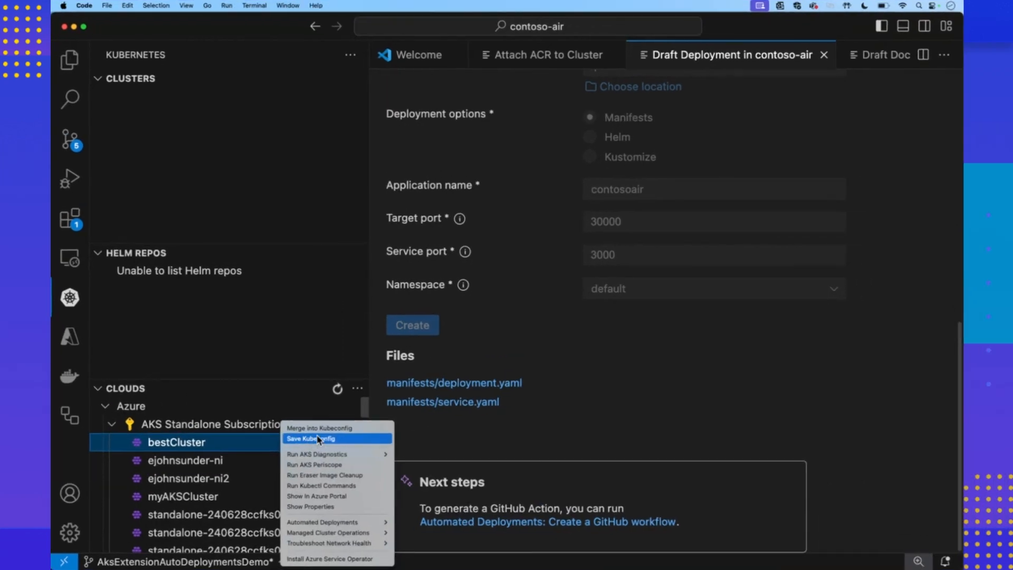
{"action": "mouse_move", "coordinate": [323, 522]}
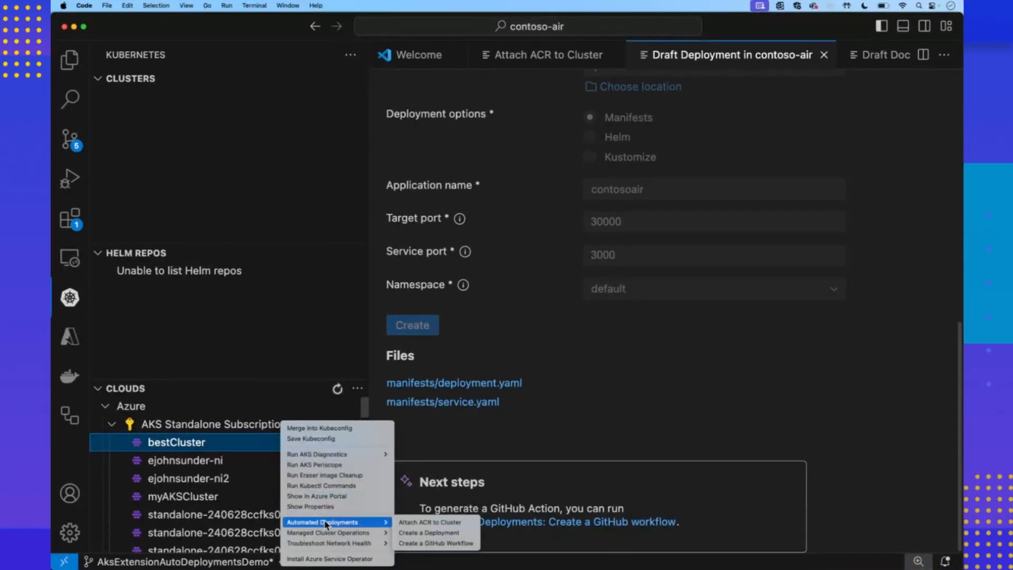
{"action": "mouse_move", "coordinate": [437, 543]}
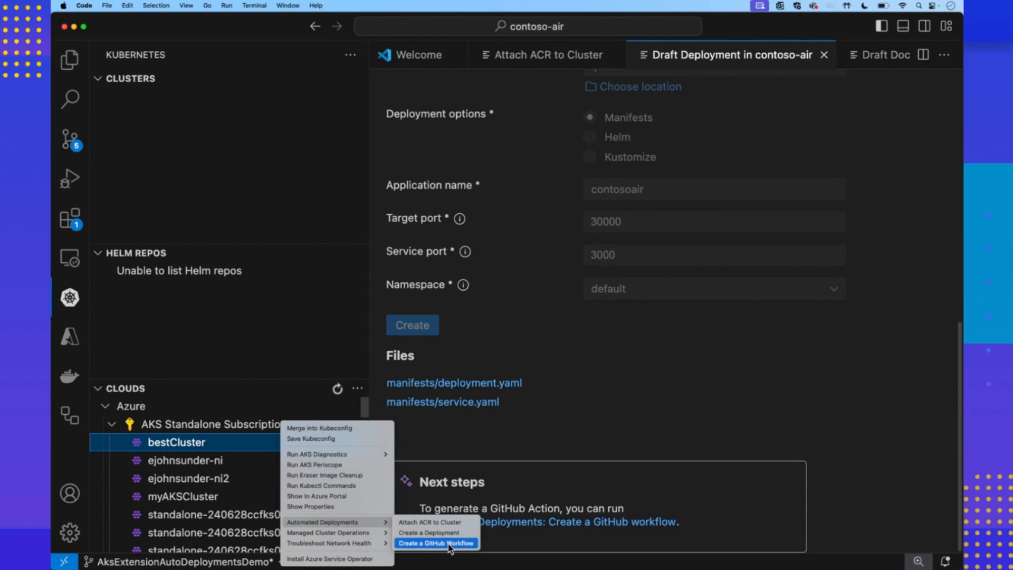
Step: Start a GitHub workflow draft for bestCluster and move to the Draft Dockerfile form
{"action": "left_click", "coordinate": [435, 544]}
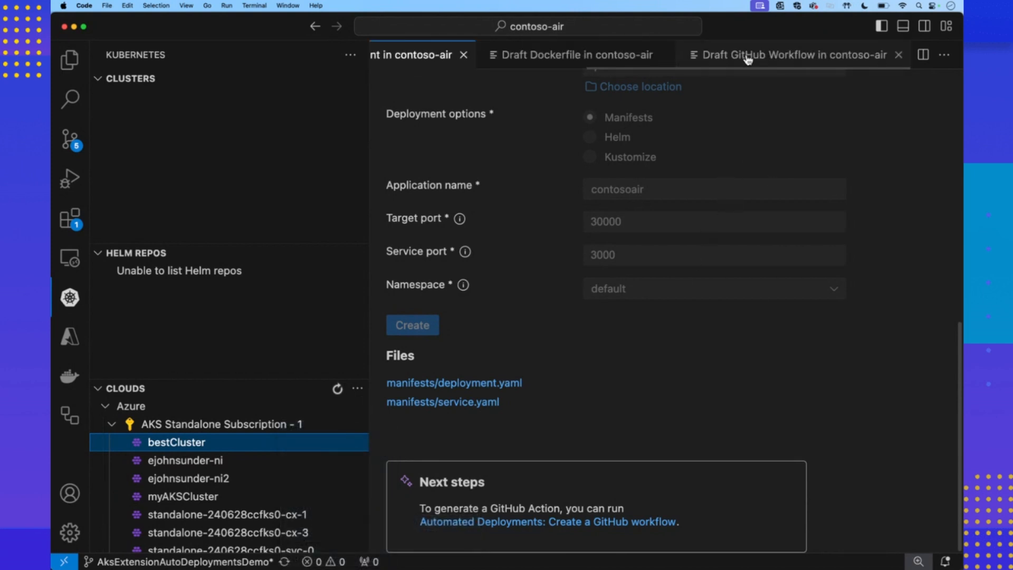
{"action": "left_click", "coordinate": [795, 55]}
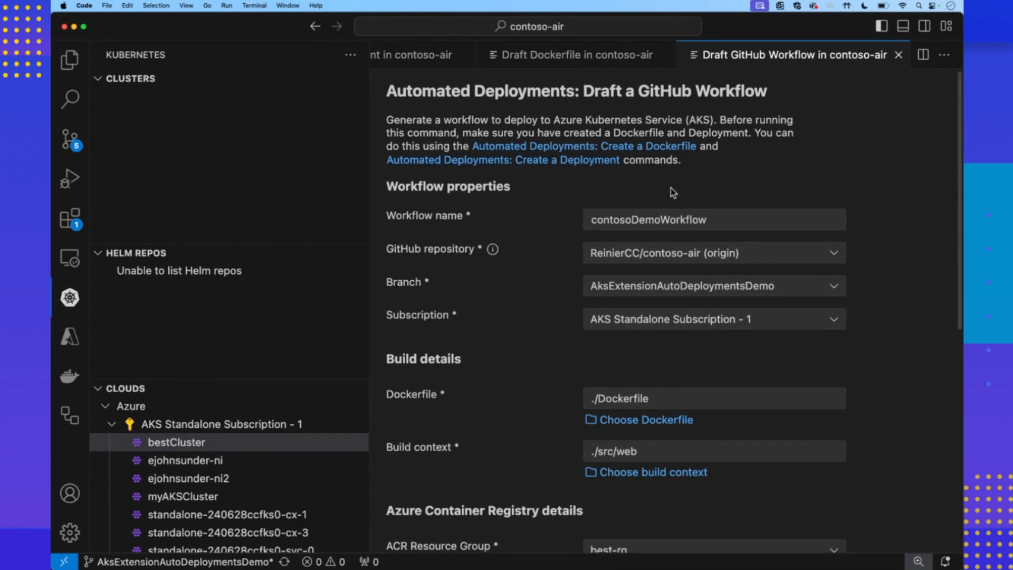
{"action": "mouse_move", "coordinate": [758, 151]}
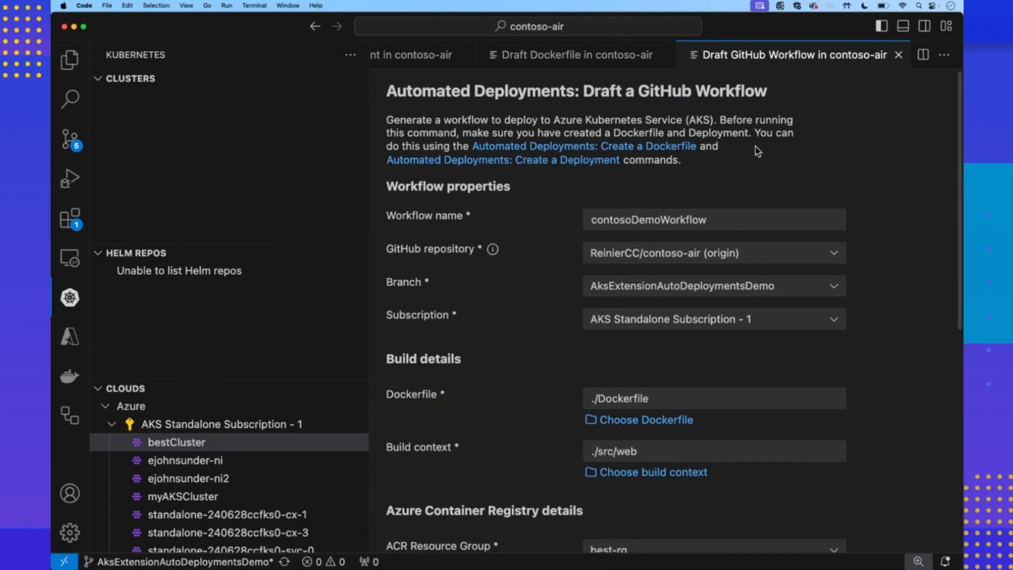
{"action": "mouse_move", "coordinate": [758, 174]}
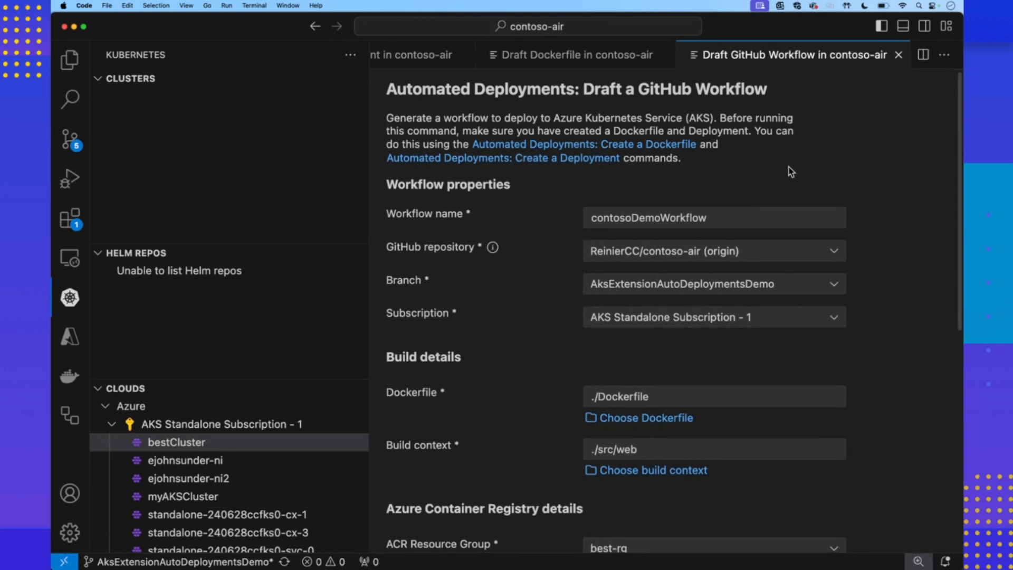
{"action": "scroll", "scroll_direction": "up", "scroll_amount": 3}
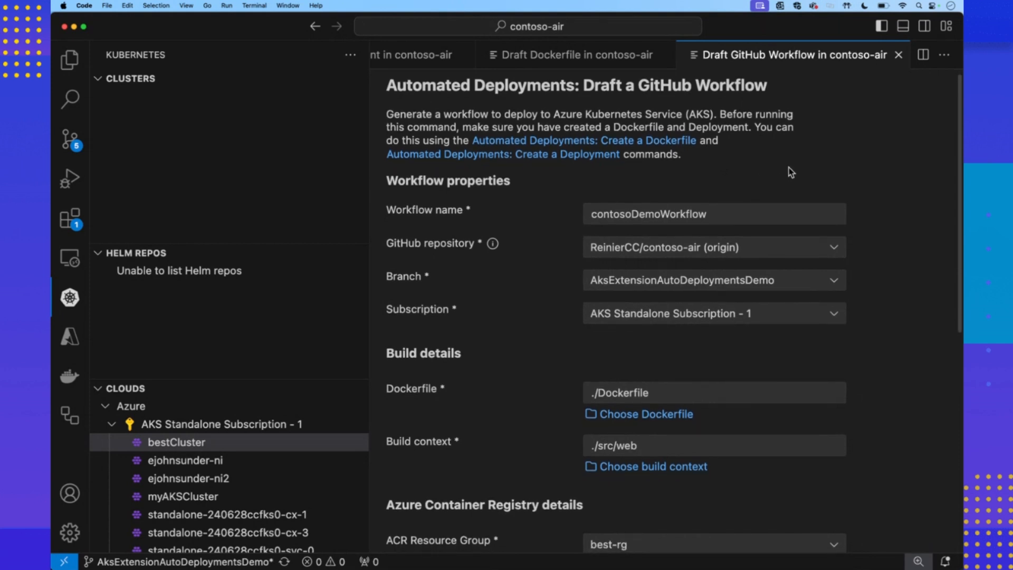
{"action": "mouse_move", "coordinate": [782, 207]}
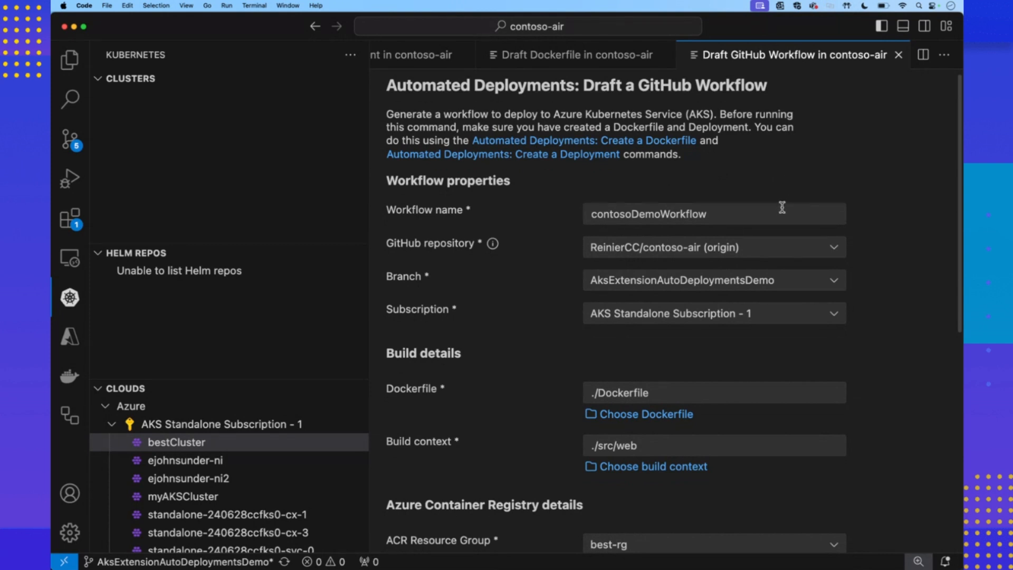
{"action": "mouse_move", "coordinate": [783, 214]}
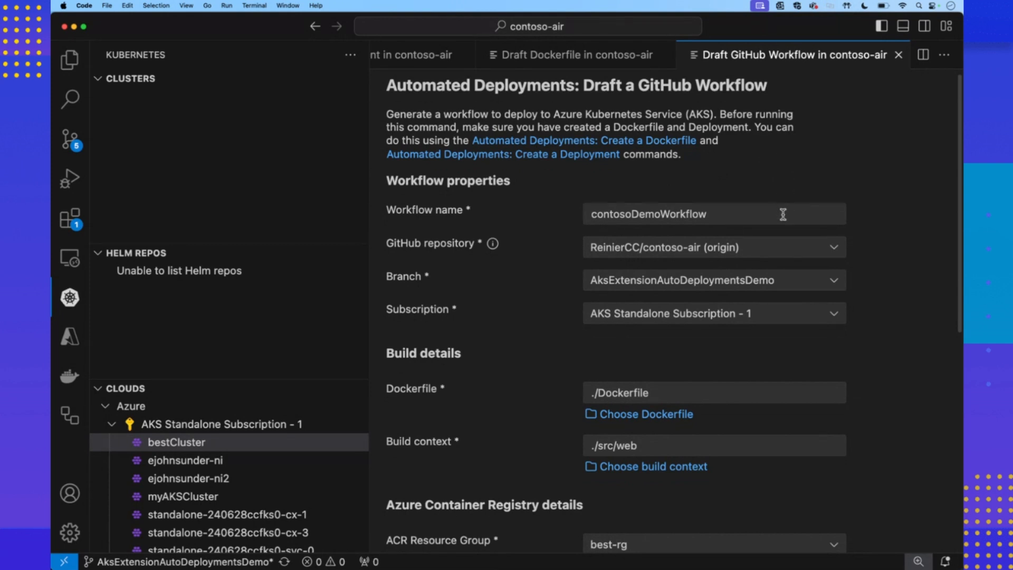
{"action": "mouse_move", "coordinate": [751, 171]}
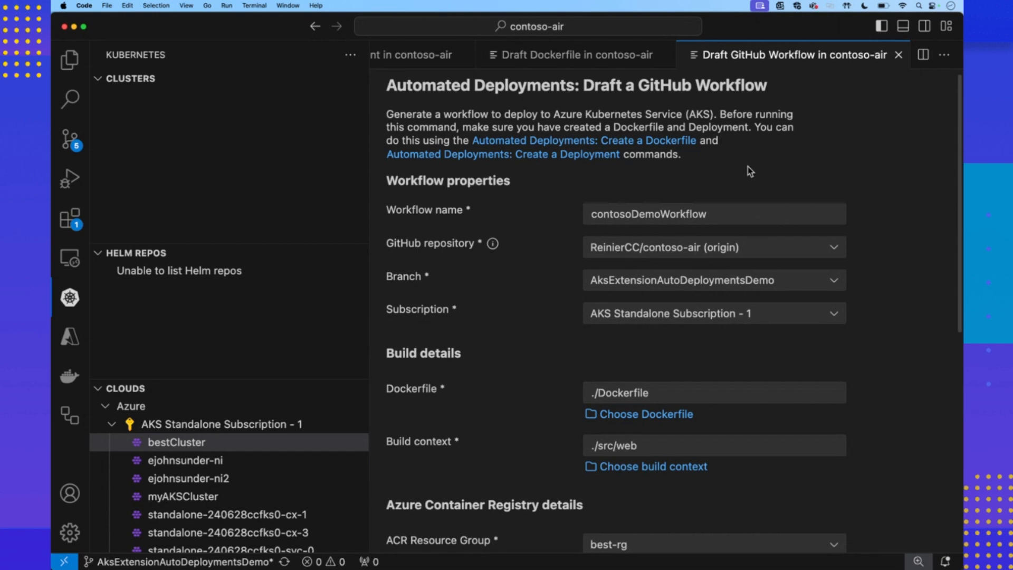
{"action": "mouse_move", "coordinate": [733, 171]}
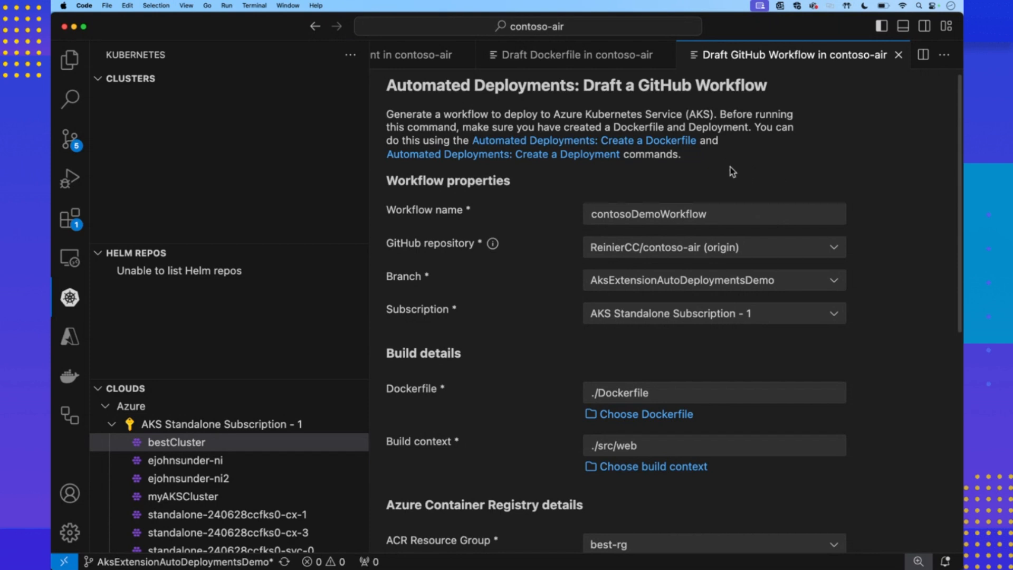
{"action": "left_click", "coordinate": [572, 54]}
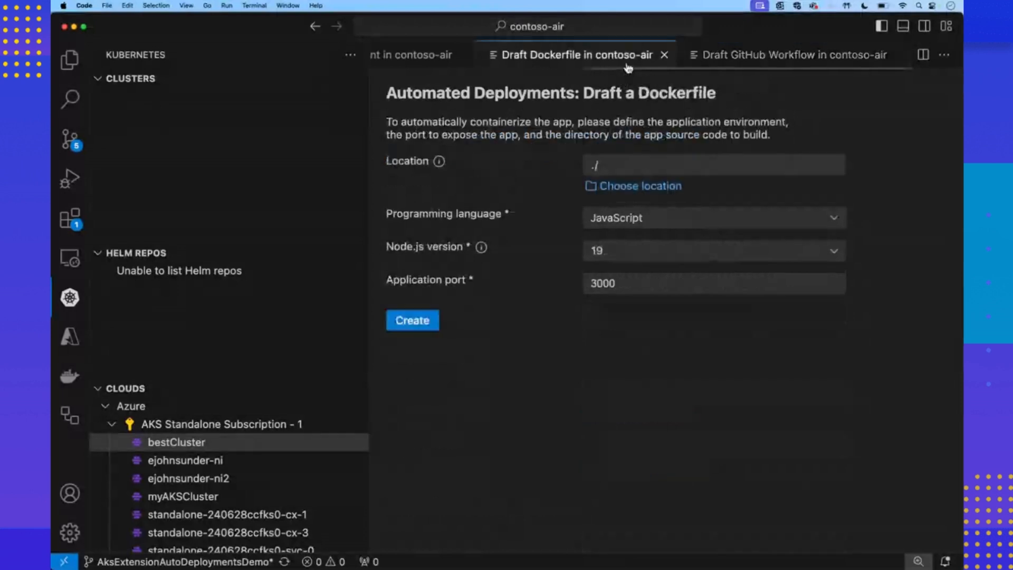
{"action": "mouse_move", "coordinate": [711, 150]}
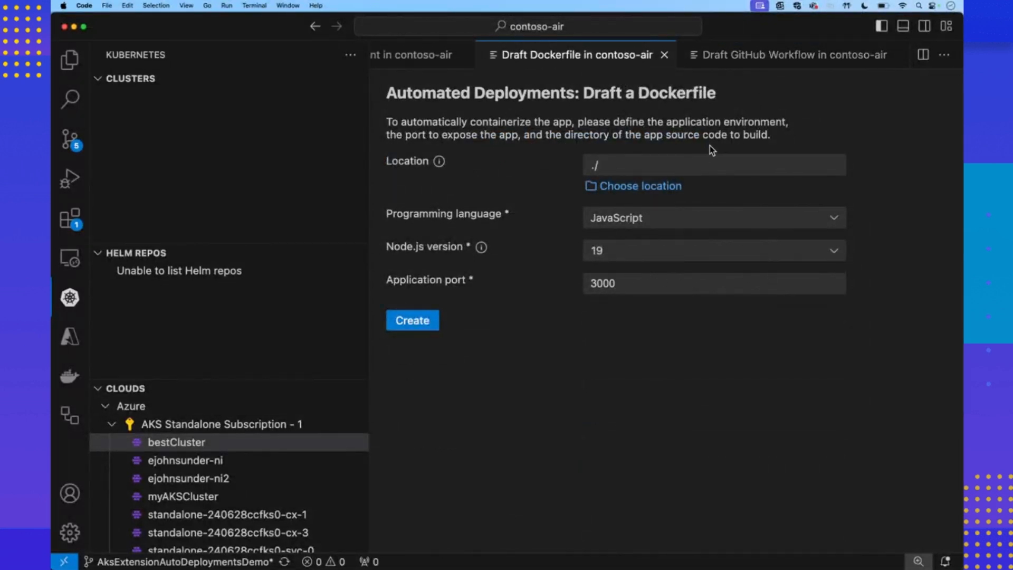
{"action": "mouse_move", "coordinate": [543, 144]}
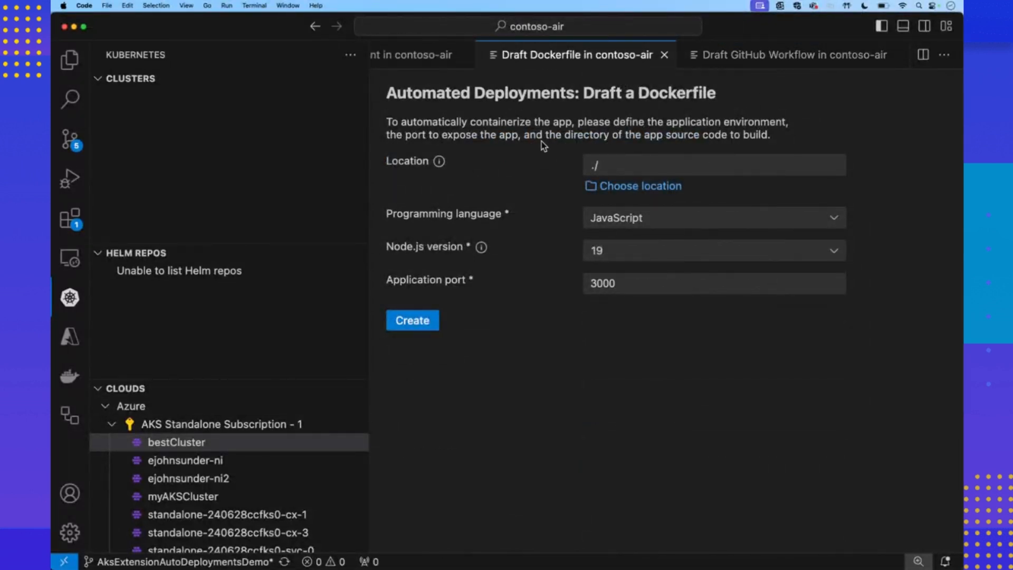
{"action": "mouse_move", "coordinate": [562, 193]}
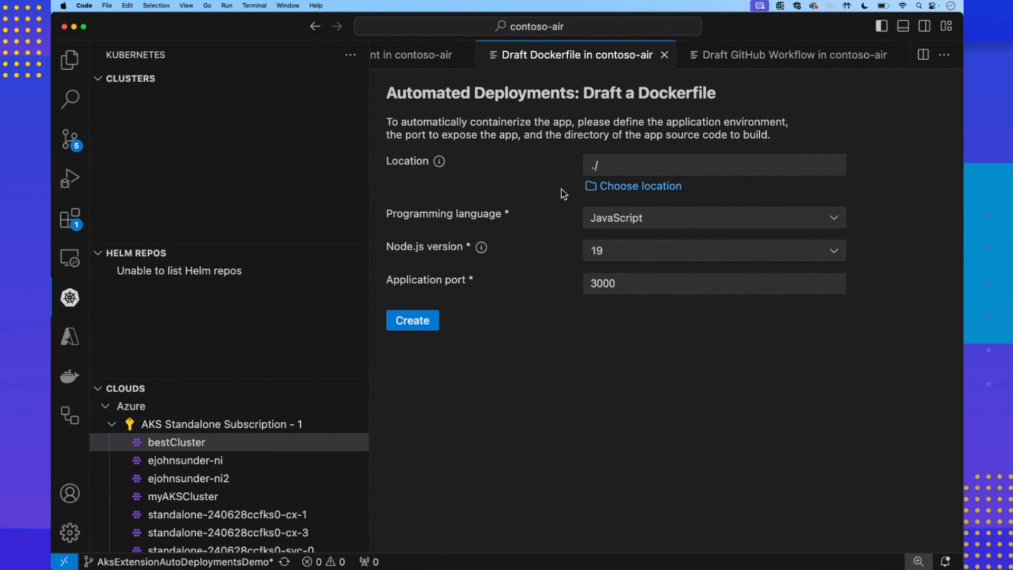
{"action": "mouse_move", "coordinate": [565, 214]}
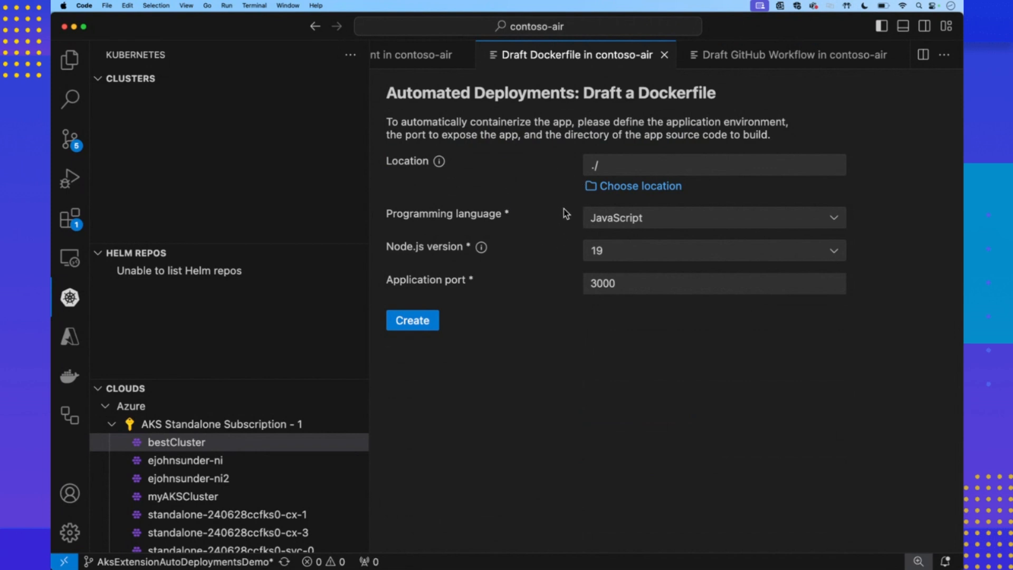
{"action": "mouse_move", "coordinate": [558, 301]}
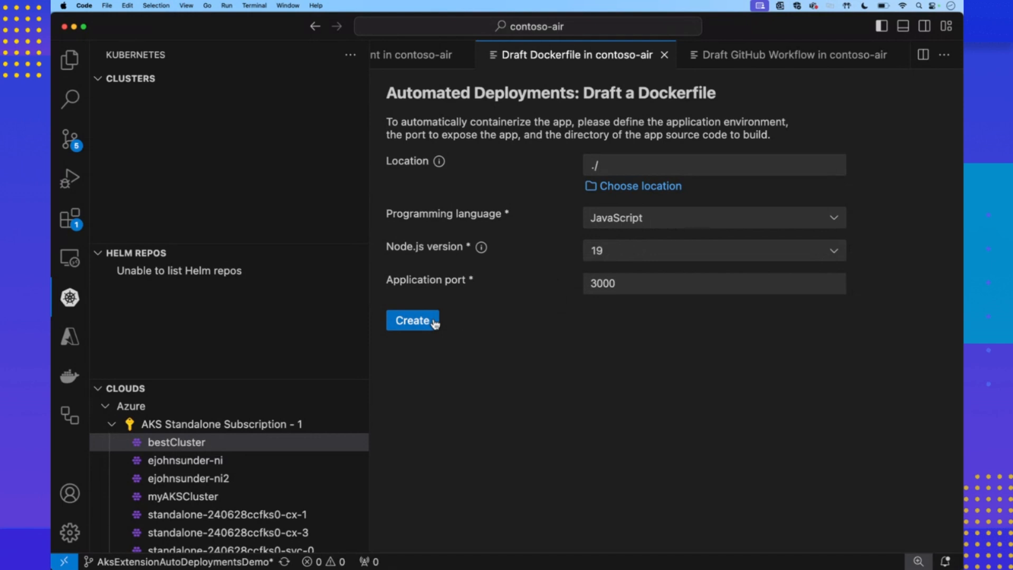
Step: Create the contoso-air Dockerfile at ./ with JavaScript, Node.js 19 and port 3000
{"action": "left_click", "coordinate": [412, 320]}
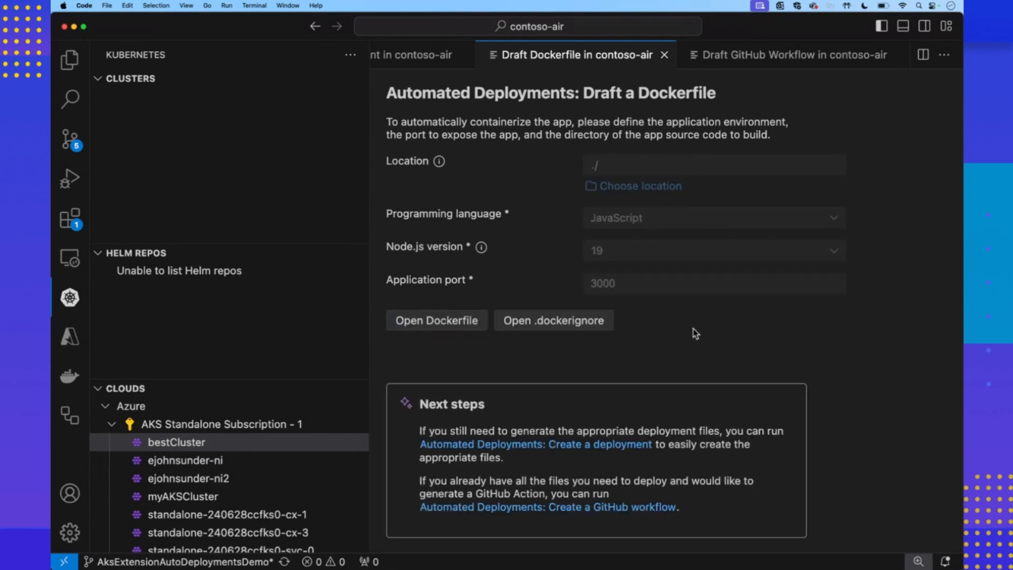
{"action": "mouse_move", "coordinate": [744, 401]}
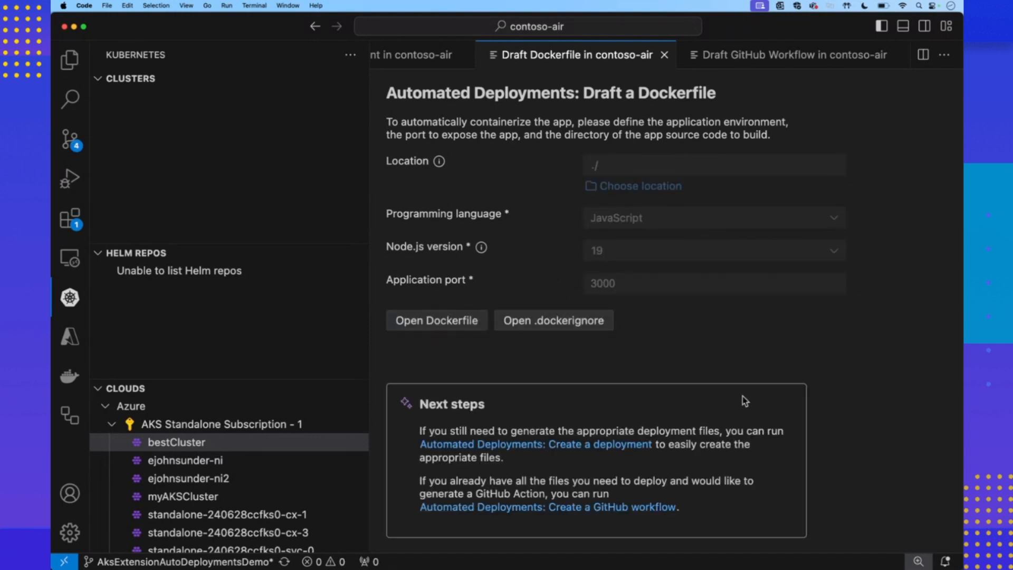
{"action": "mouse_move", "coordinate": [789, 435]}
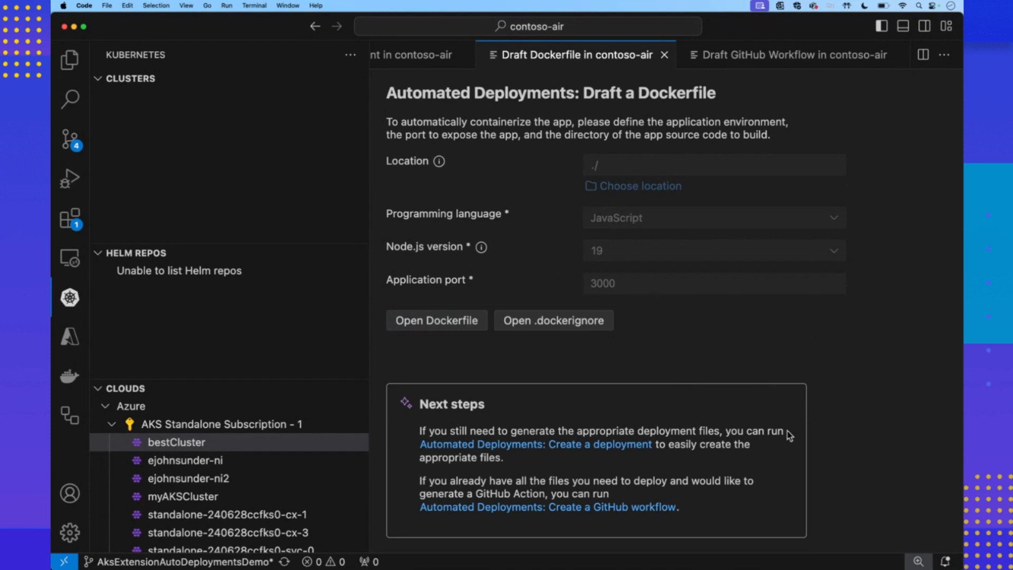
{"action": "mouse_move", "coordinate": [739, 469]}
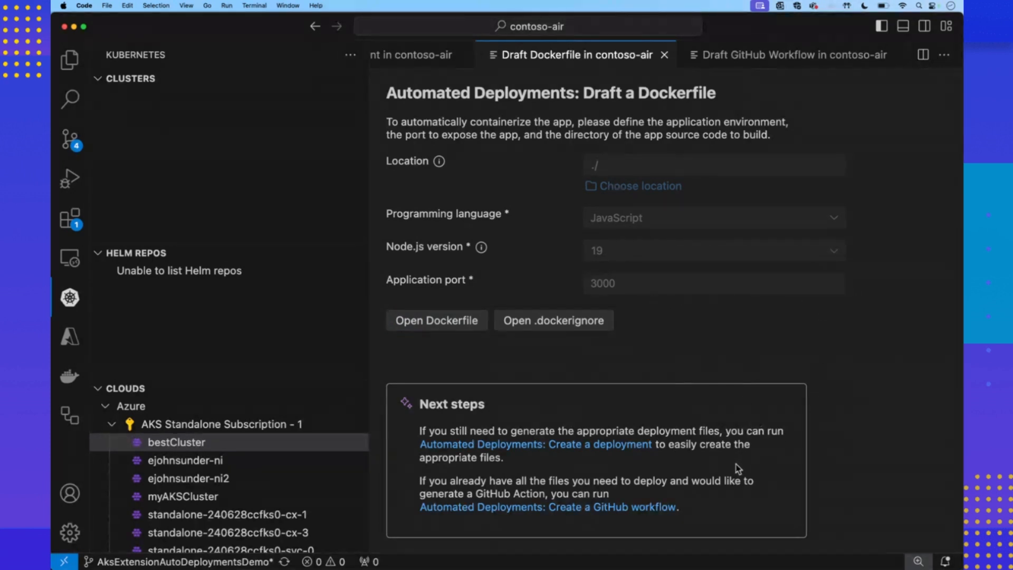
{"action": "mouse_move", "coordinate": [768, 343]}
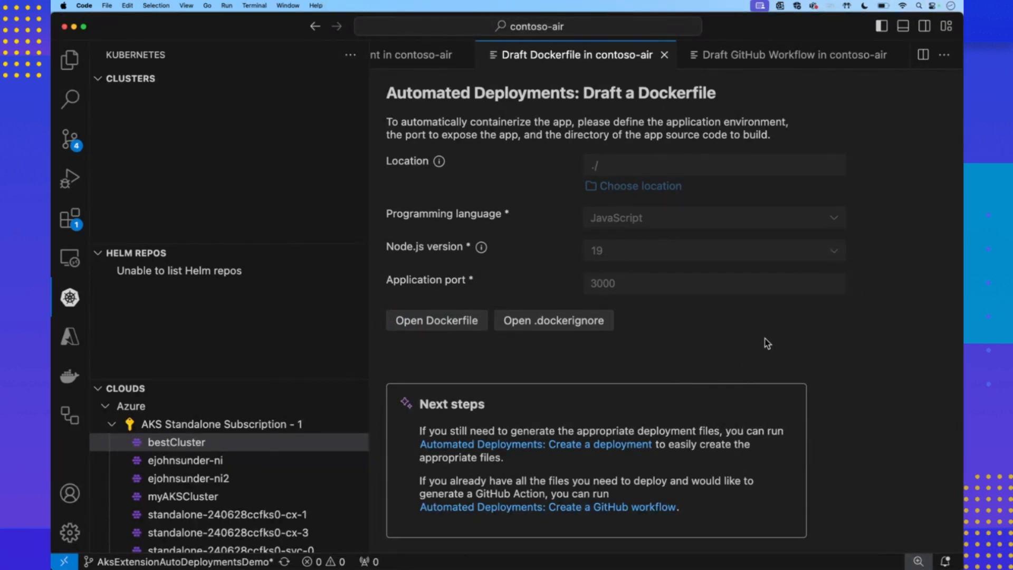
{"action": "mouse_move", "coordinate": [769, 67]}
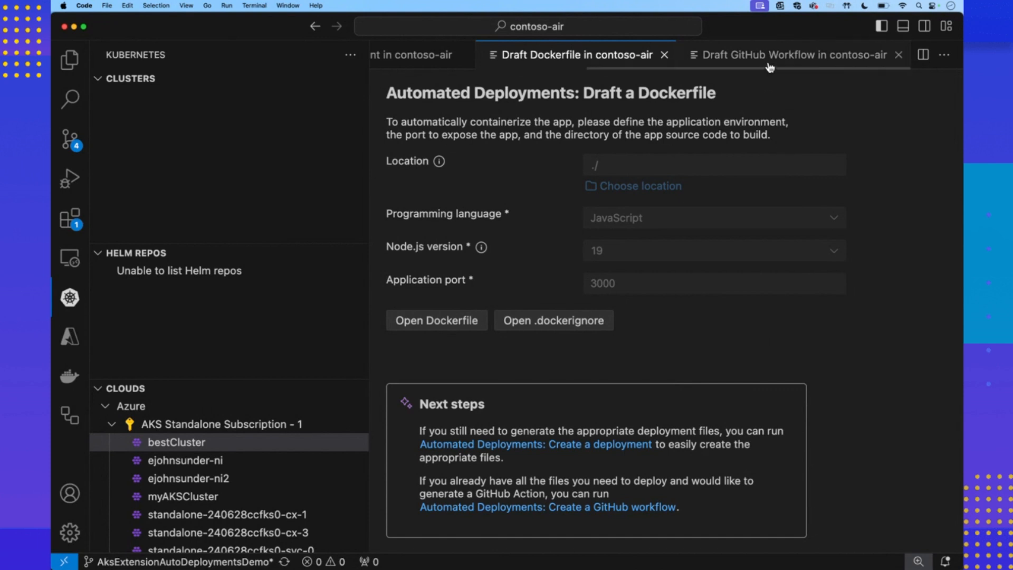
Step: Review the prefilled settings, create contosoDemoWorkflow for bestCluster, and open contosoDemoWorkflow.yml
{"action": "left_click", "coordinate": [792, 55]}
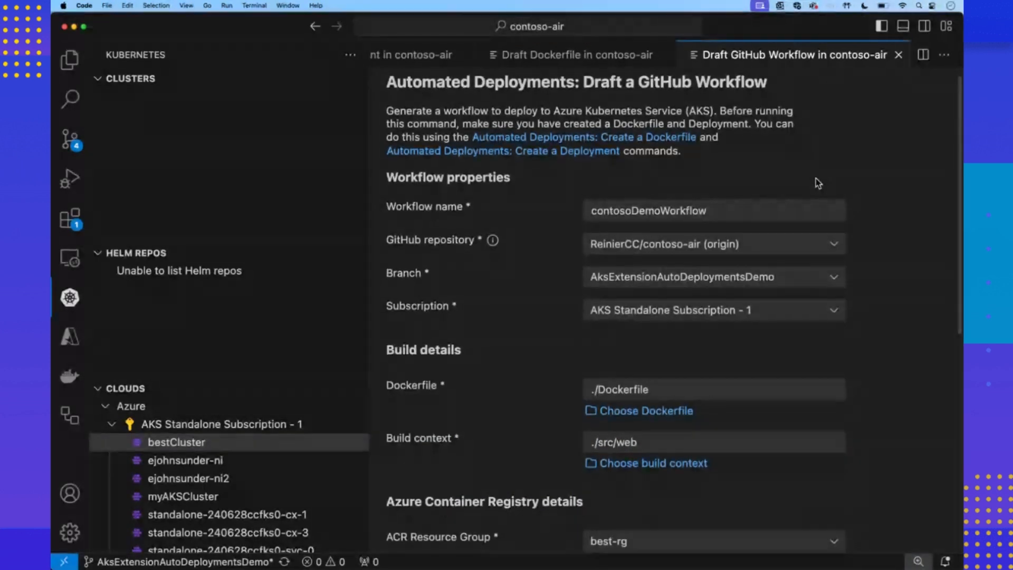
{"action": "scroll", "scroll_direction": "down", "scroll_amount": 3}
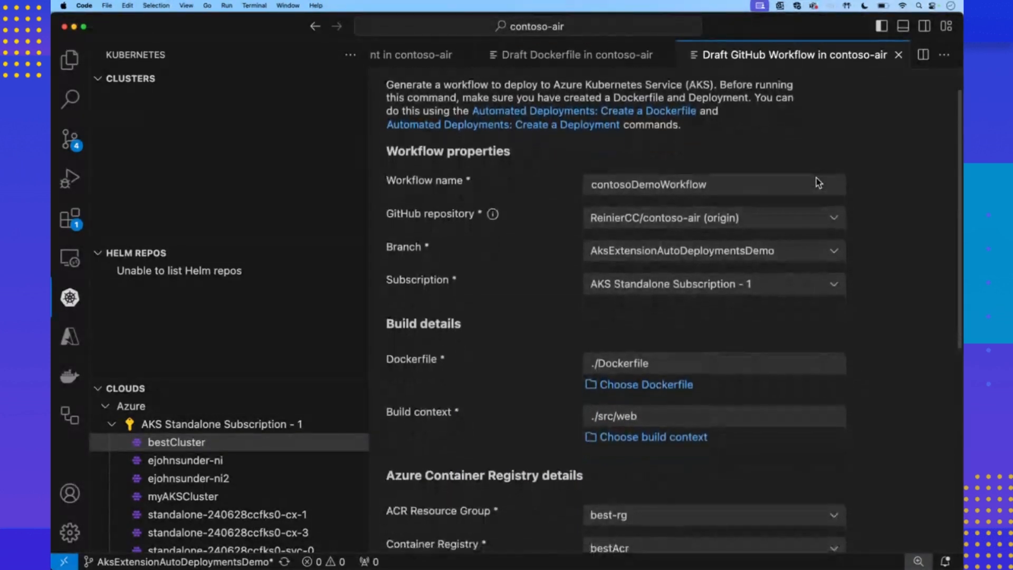
{"action": "scroll", "scroll_direction": "up", "scroll_amount": 3}
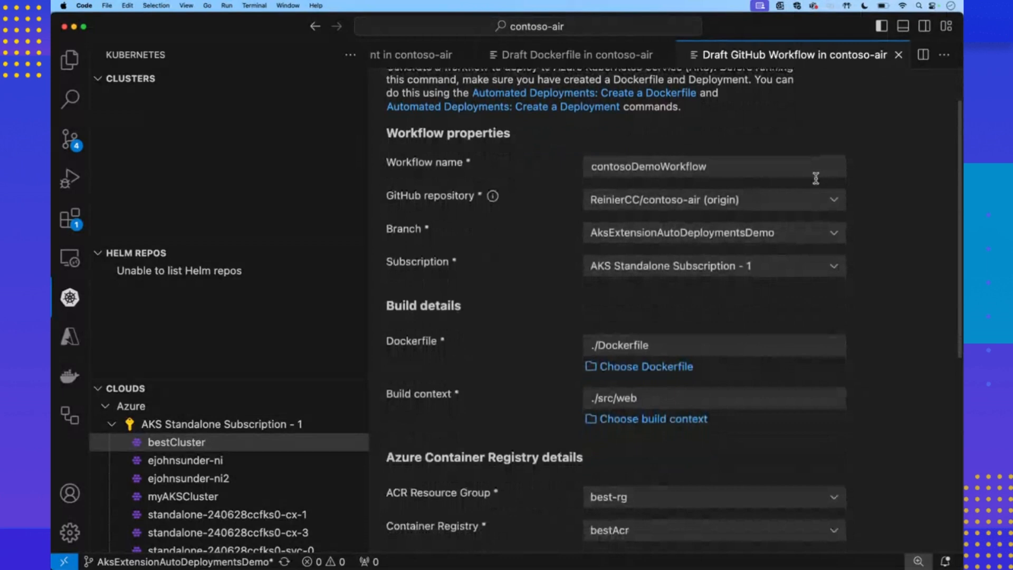
{"action": "scroll", "scroll_direction": "down", "scroll_amount": 3}
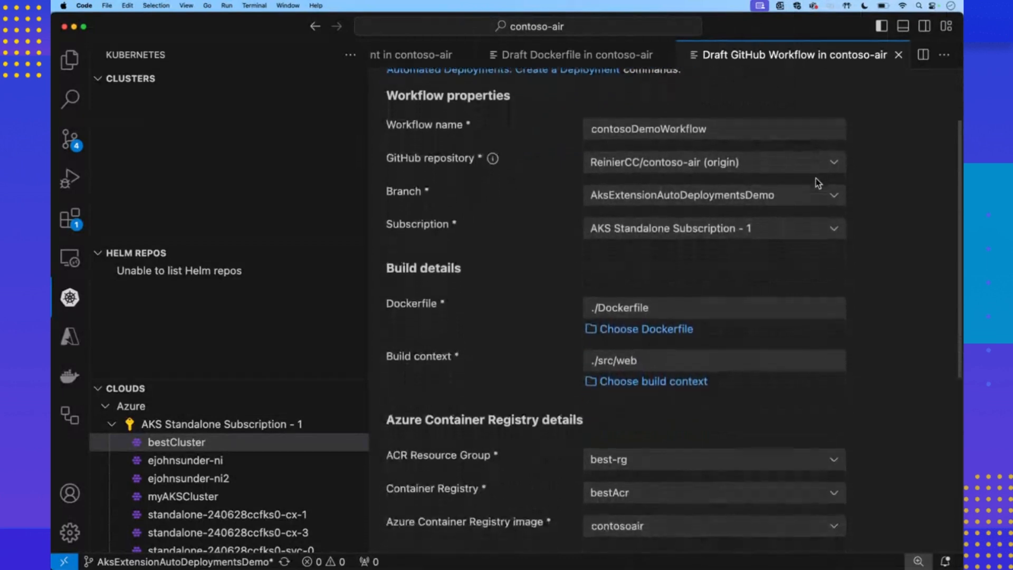
{"action": "scroll", "scroll_direction": "down", "scroll_amount": 3}
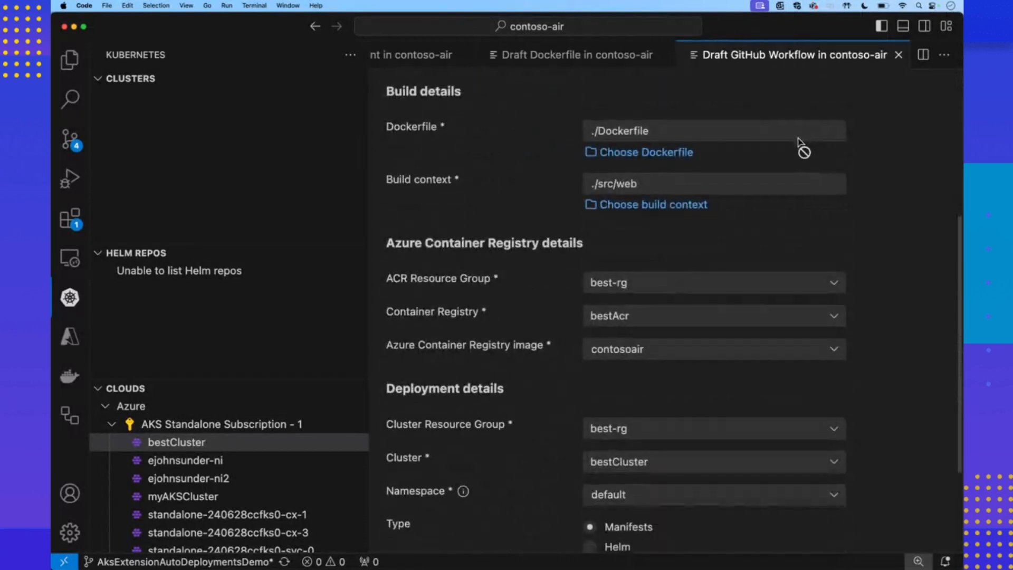
{"action": "mouse_move", "coordinate": [811, 132]}
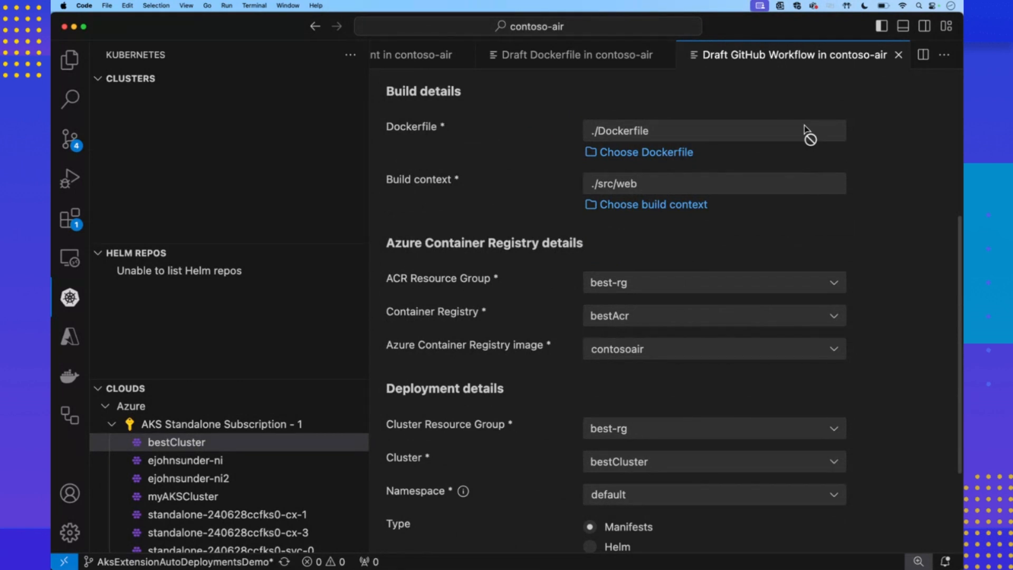
{"action": "scroll", "scroll_direction": "down", "scroll_amount": 3}
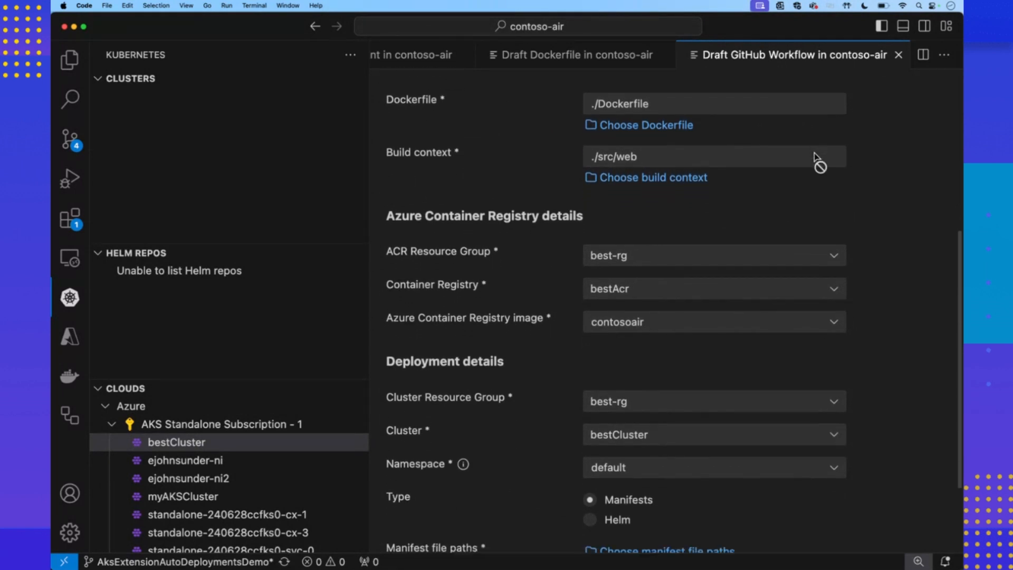
{"action": "scroll", "scroll_direction": "down", "scroll_amount": 3}
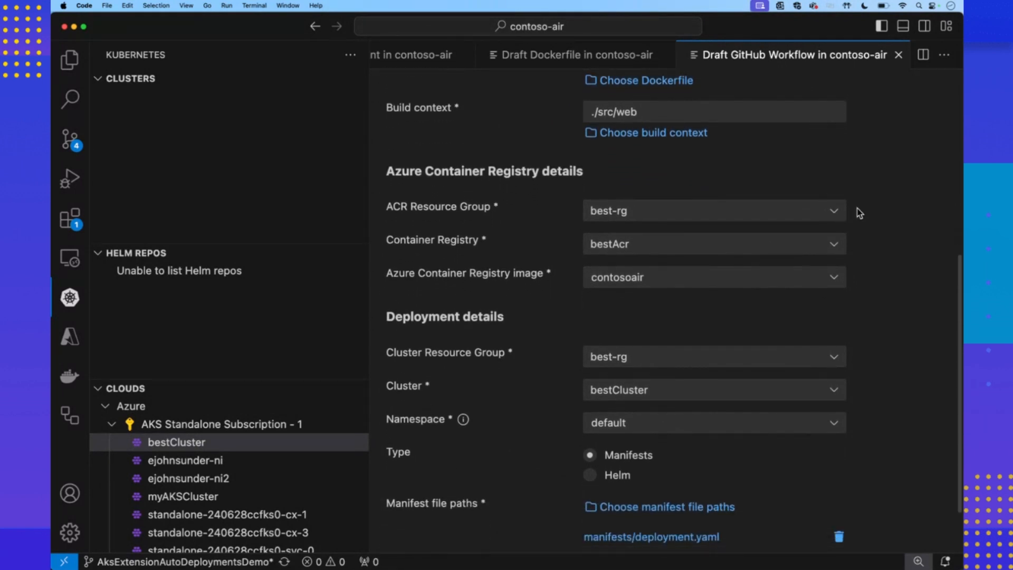
{"action": "scroll", "scroll_direction": "down", "scroll_amount": 3}
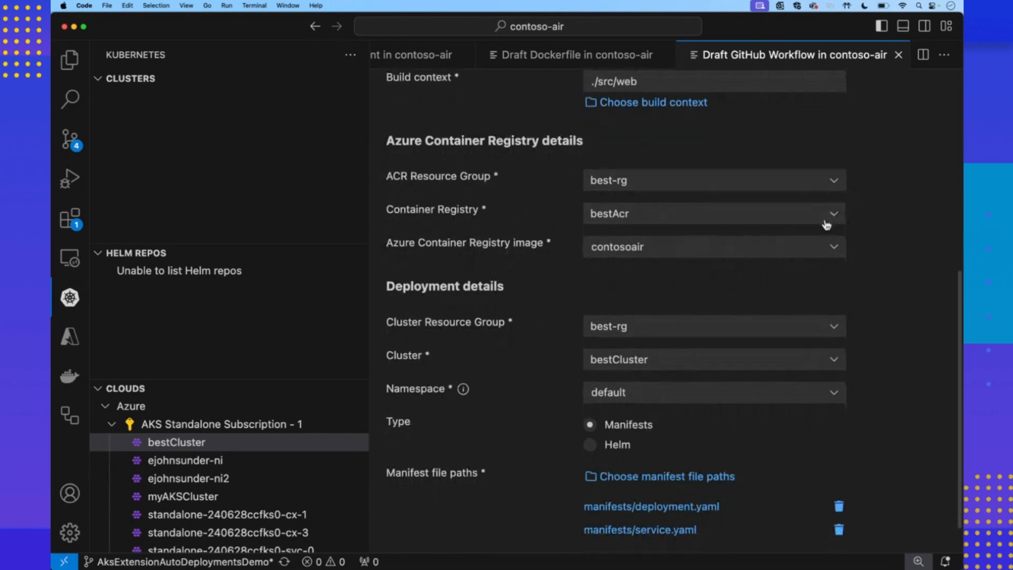
{"action": "scroll", "scroll_direction": "down", "scroll_amount": 3}
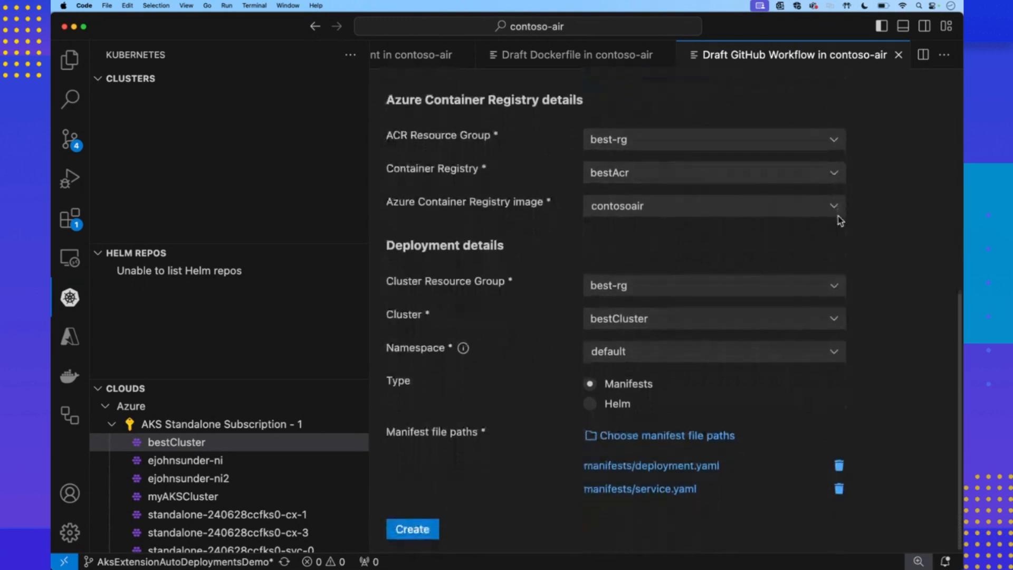
{"action": "mouse_move", "coordinate": [743, 437]}
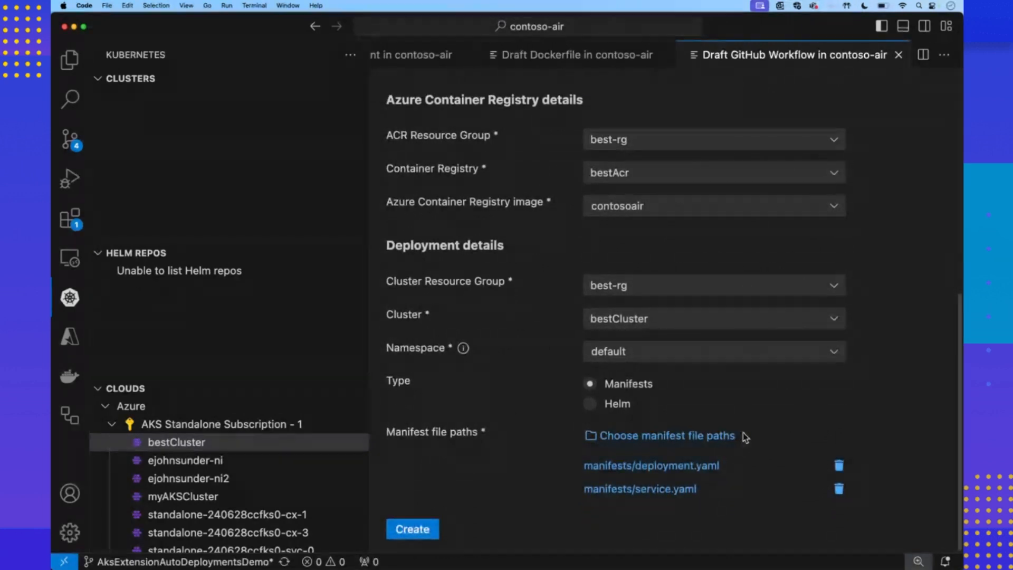
{"action": "mouse_move", "coordinate": [490, 504]}
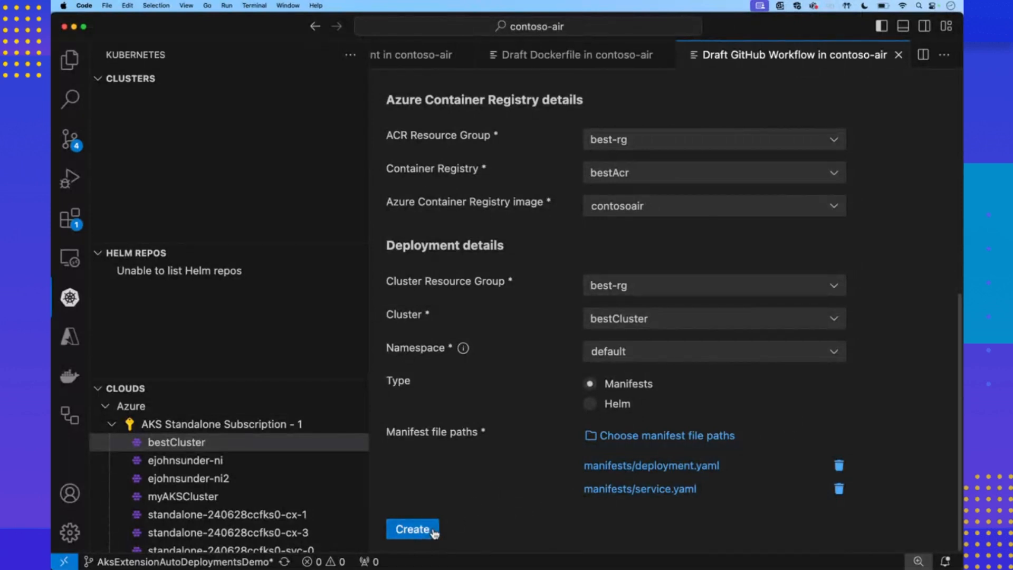
{"action": "left_click", "coordinate": [412, 530]}
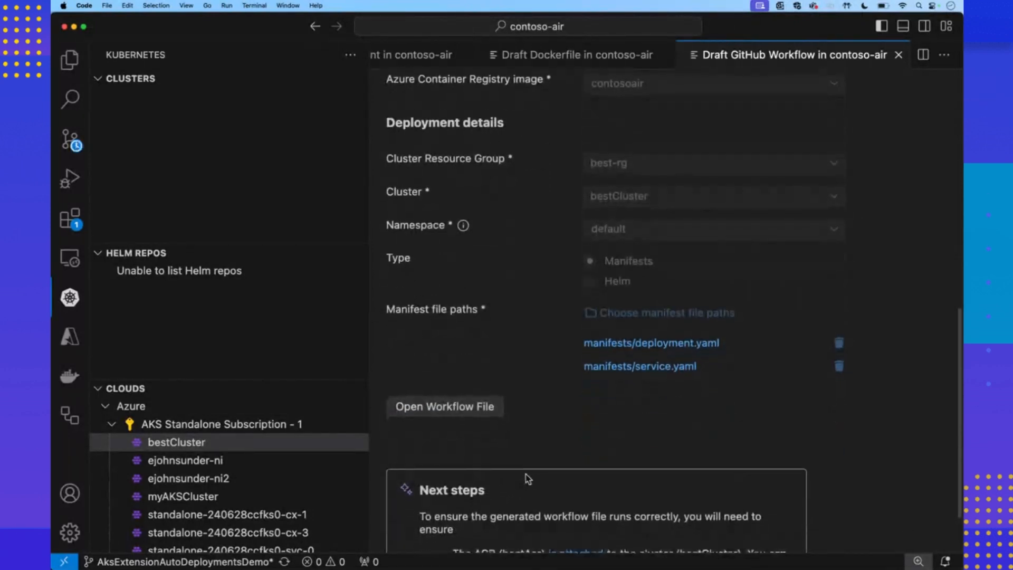
{"action": "scroll", "scroll_direction": "down", "scroll_amount": 3}
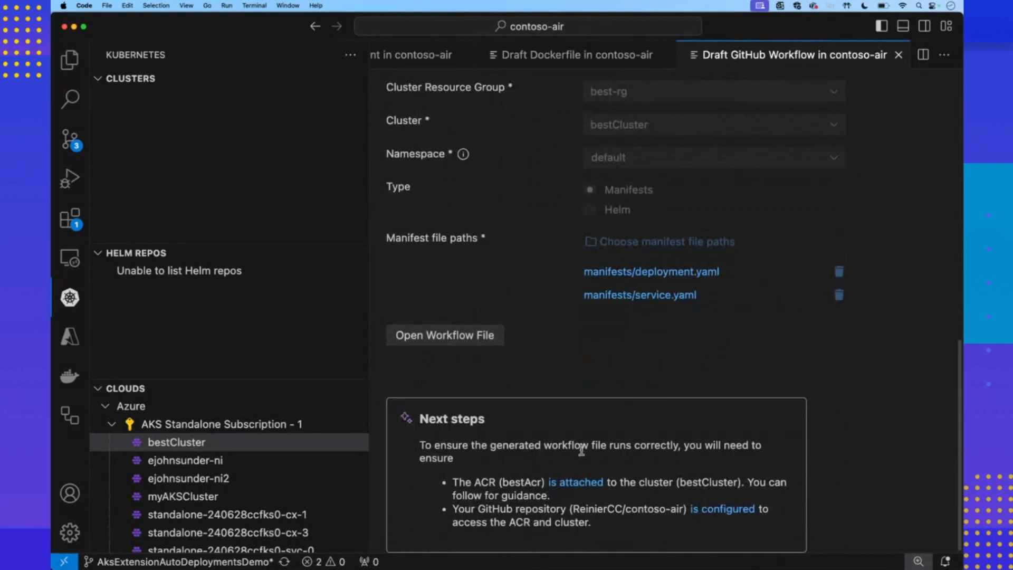
{"action": "mouse_move", "coordinate": [503, 343]}
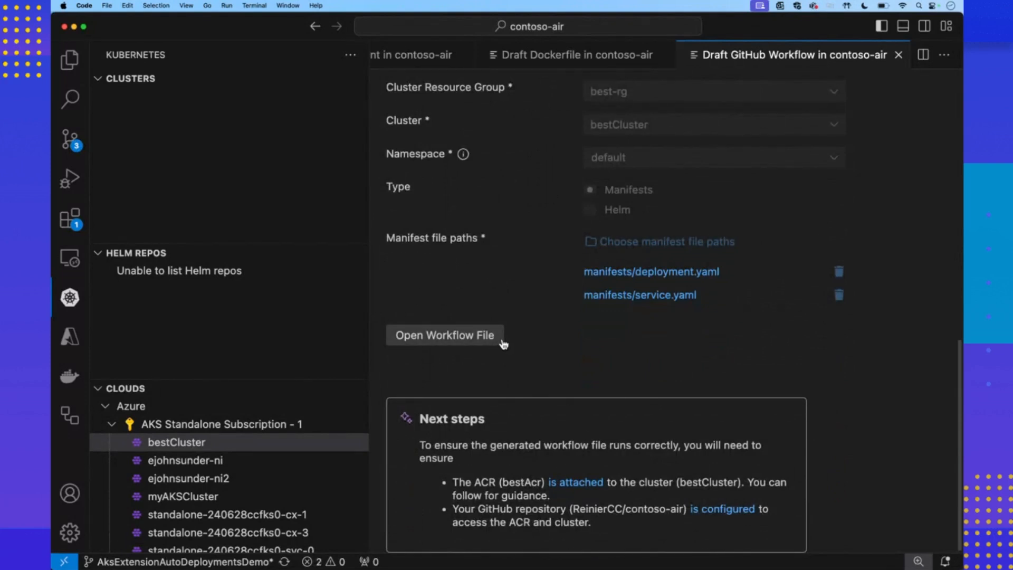
{"action": "left_click", "coordinate": [444, 334]}
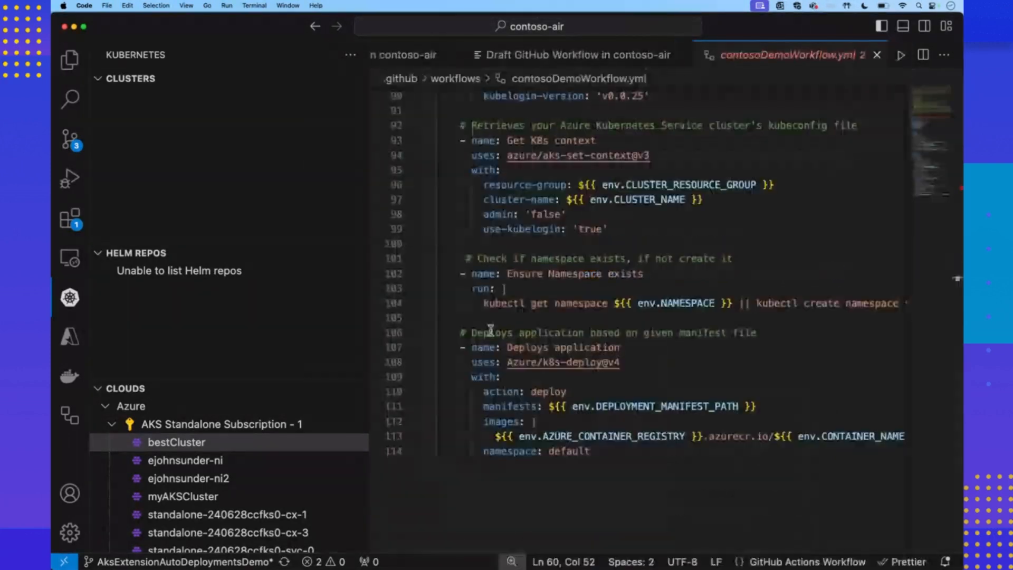
{"action": "scroll", "scroll_direction": "up", "scroll_amount": 3}
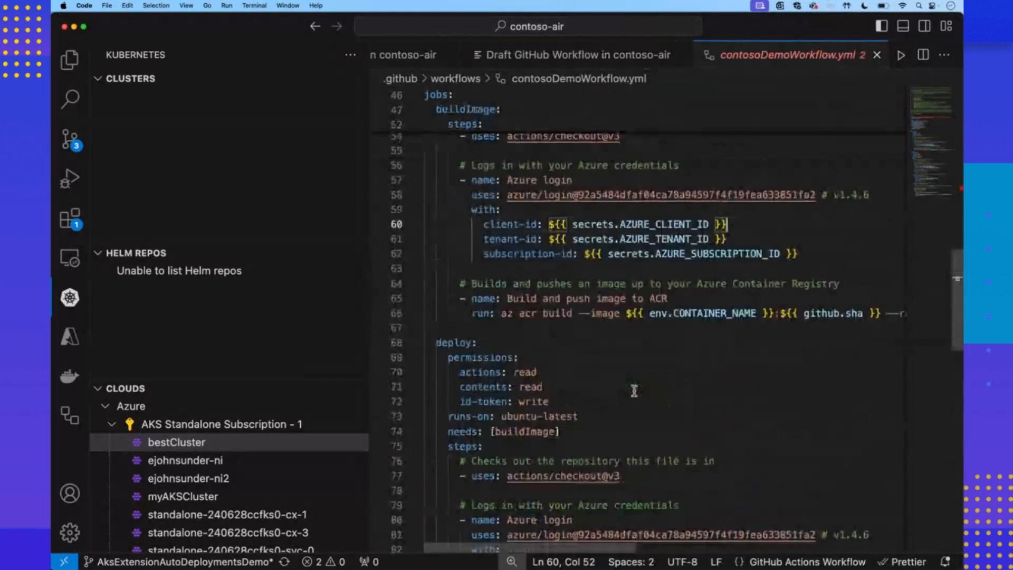
{"action": "scroll", "scroll_direction": "up", "scroll_amount": 3}
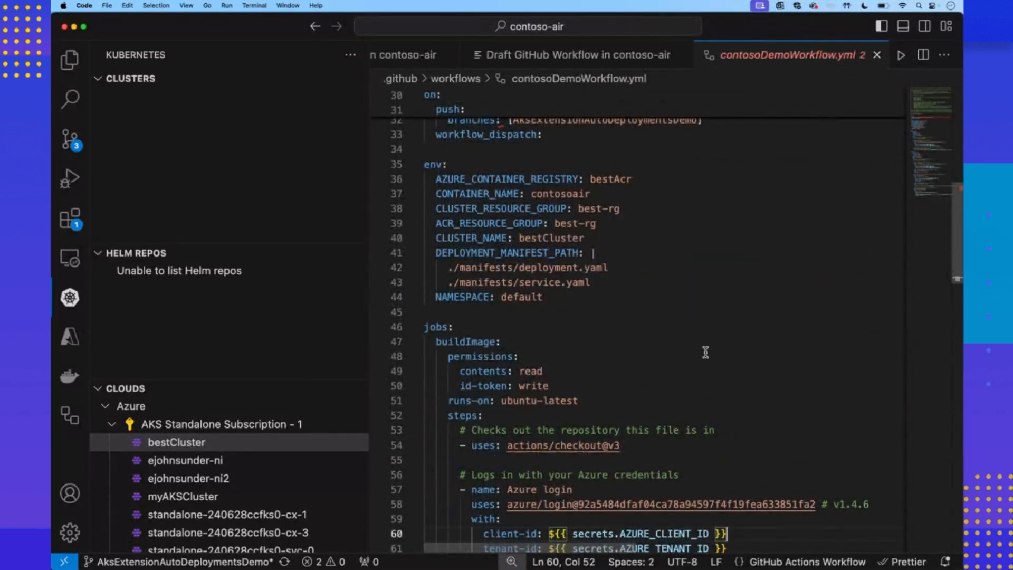
{"action": "scroll", "scroll_direction": "up", "scroll_amount": 3}
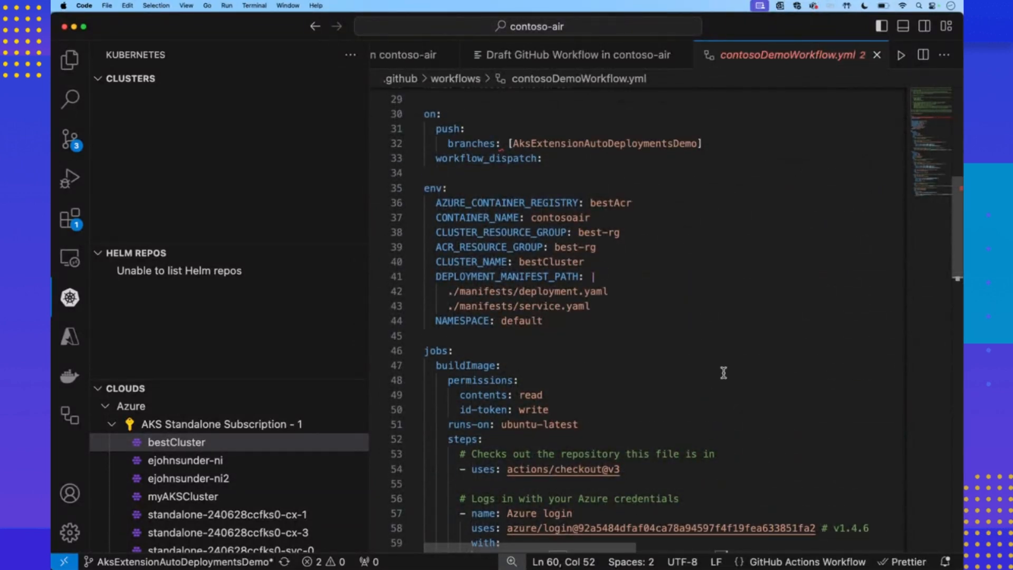
{"action": "scroll", "scroll_direction": "down", "scroll_amount": 3}
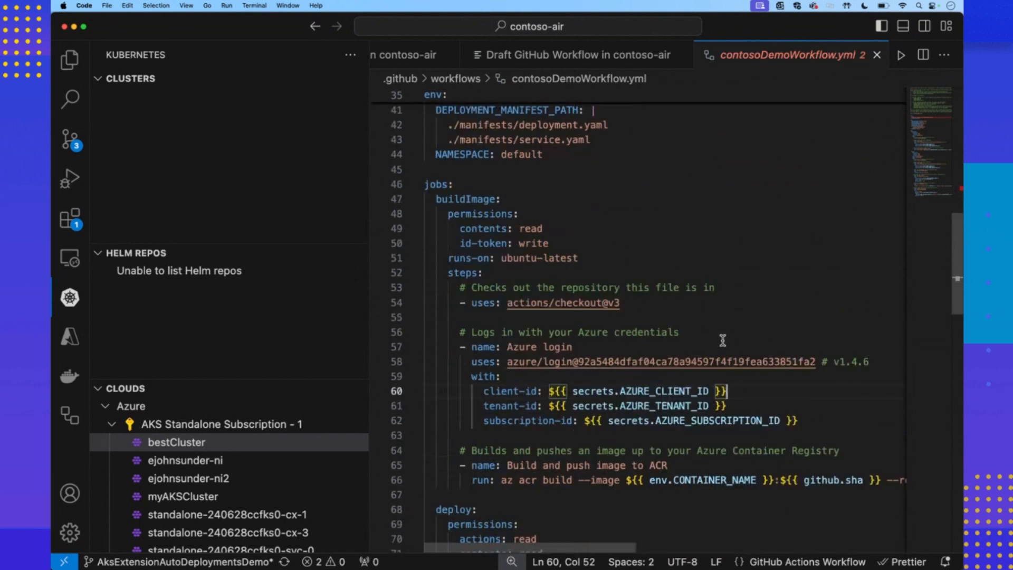
{"action": "scroll", "scroll_direction": "down", "scroll_amount": 3}
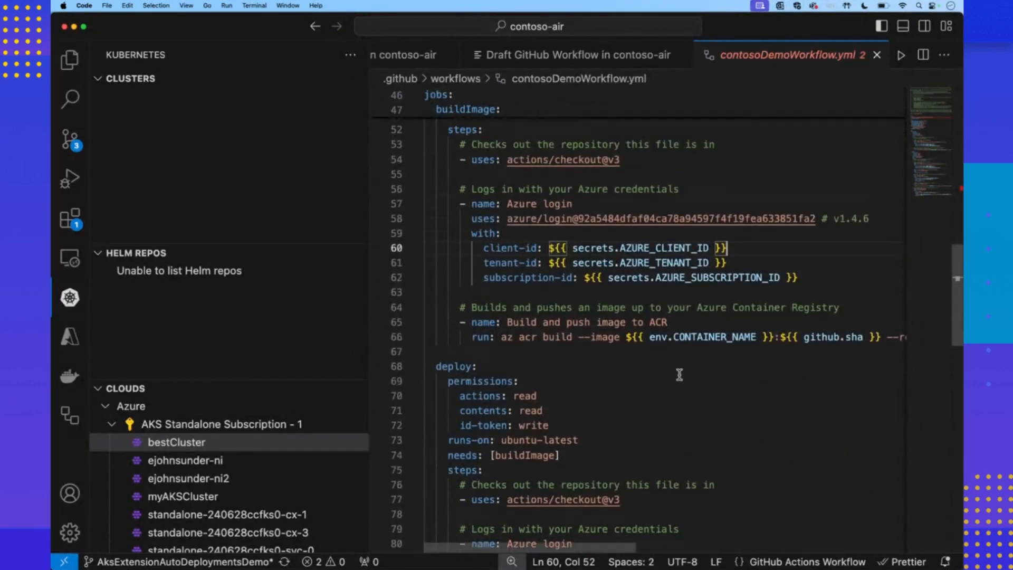
{"action": "scroll", "scroll_direction": "up", "scroll_amount": 3}
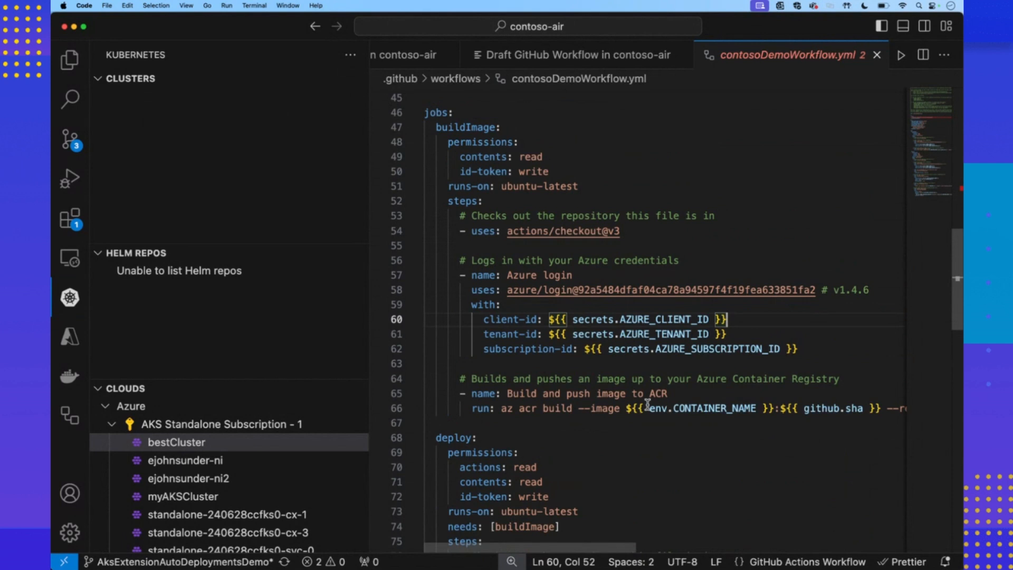
{"action": "mouse_move", "coordinate": [698, 364]}
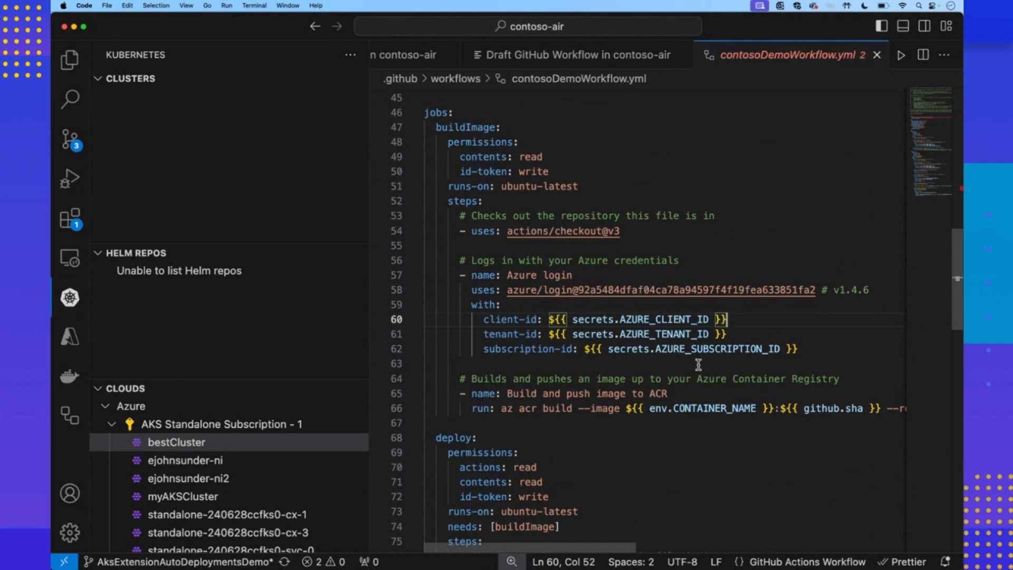
{"action": "scroll", "scroll_direction": "down", "scroll_amount": 3}
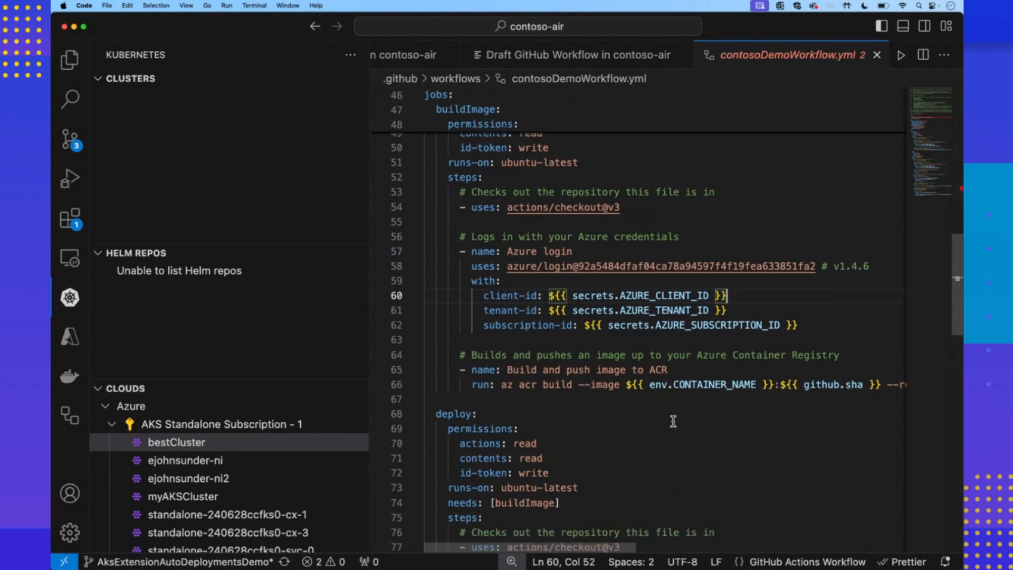
{"action": "mouse_move", "coordinate": [656, 384]}
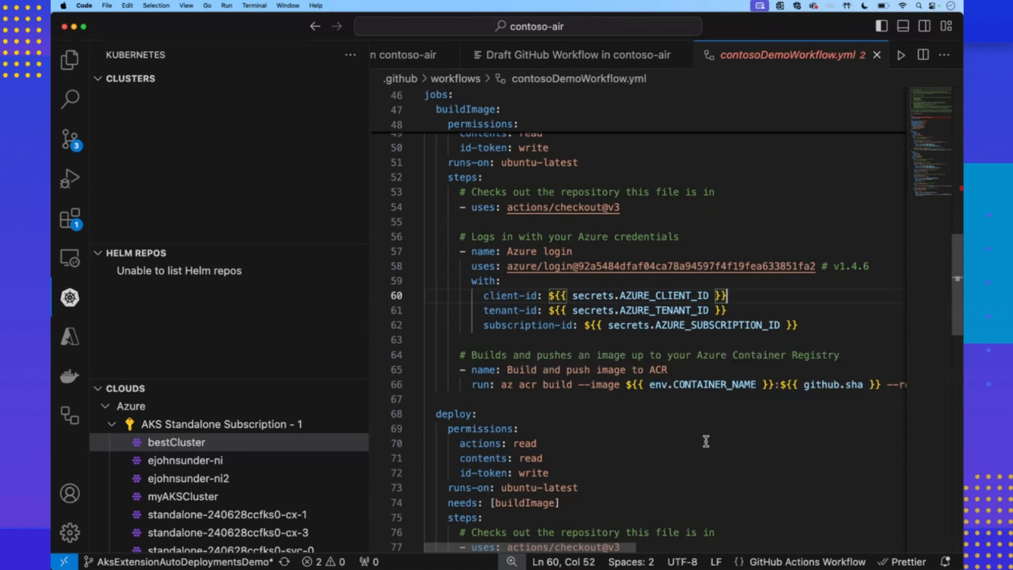
{"action": "mouse_move", "coordinate": [716, 438]}
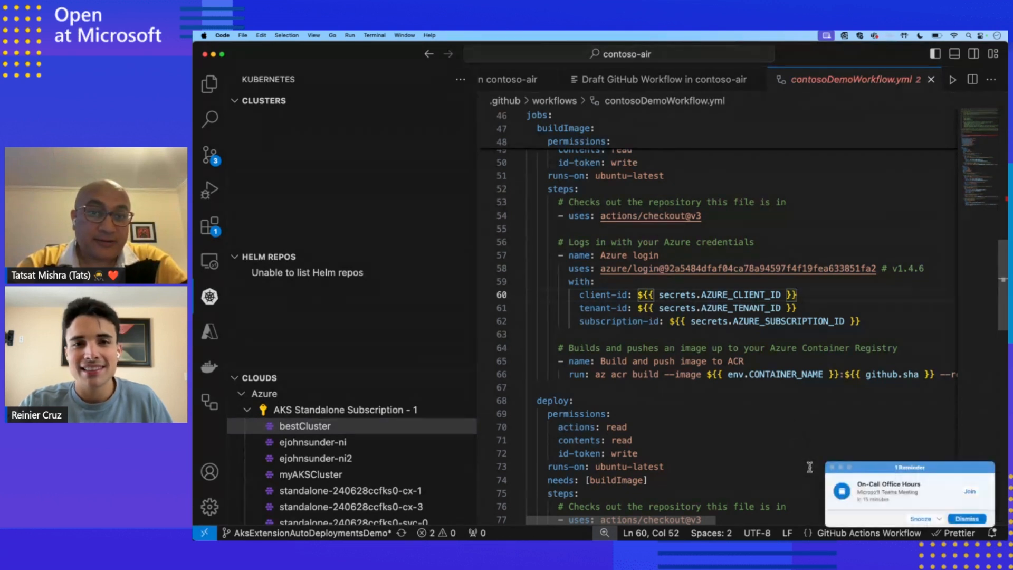
{"action": "left_click", "coordinate": [966, 518]}
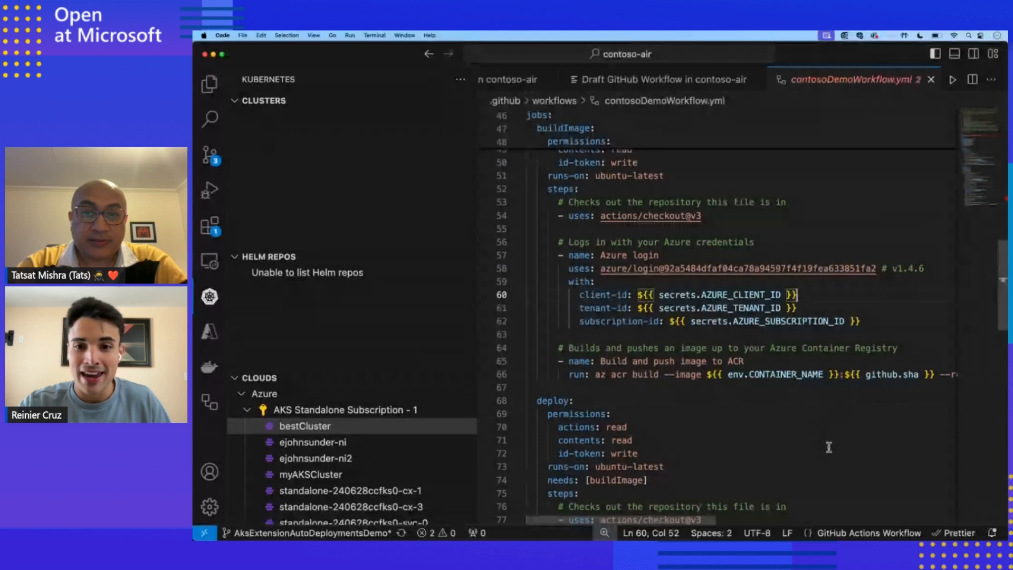
{"action": "mouse_move", "coordinate": [844, 461]}
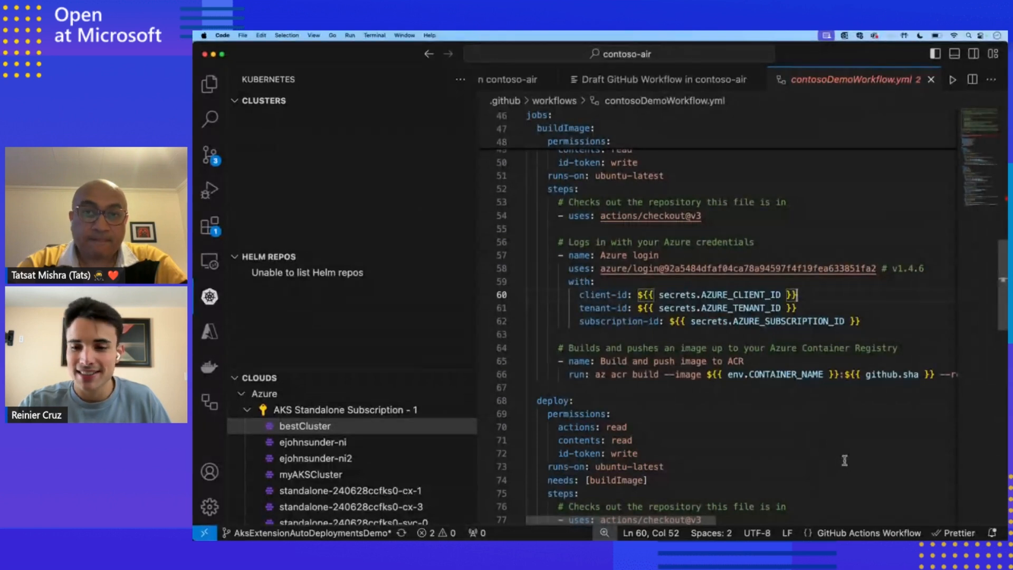
{"action": "mouse_move", "coordinate": [835, 535]}
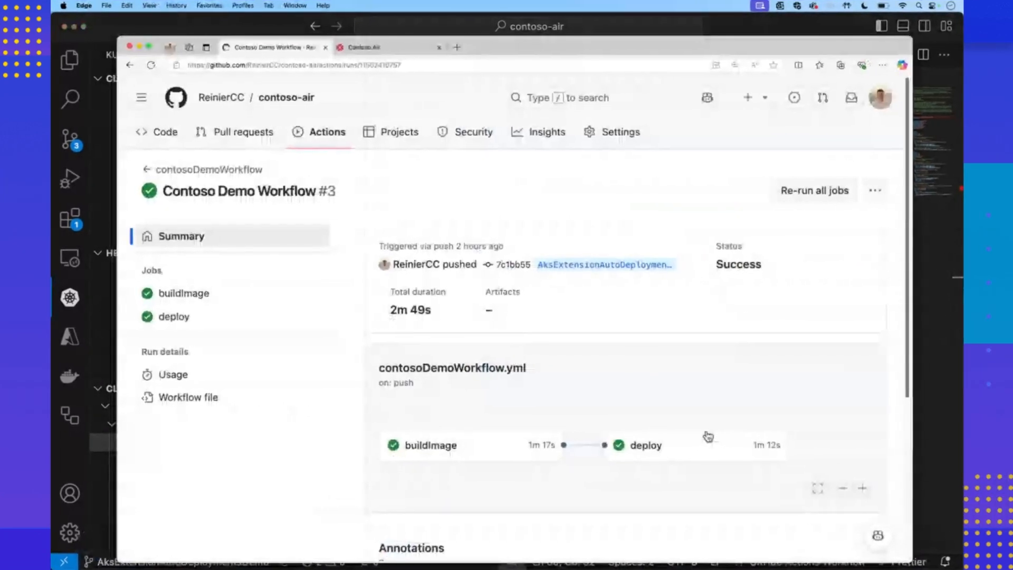
{"action": "mouse_move", "coordinate": [576, 241]}
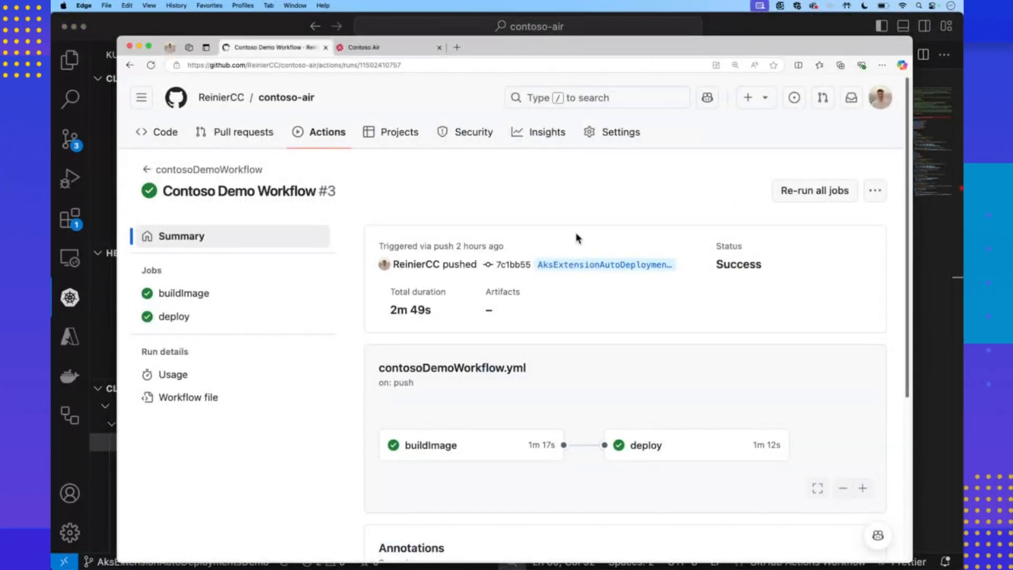
{"action": "mouse_move", "coordinate": [582, 245]}
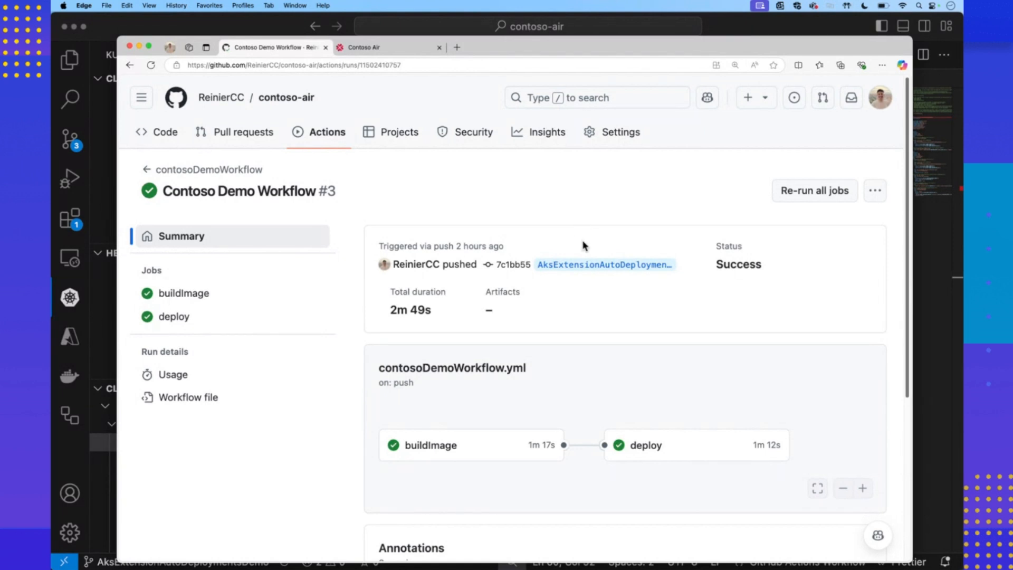
{"action": "mouse_move", "coordinate": [587, 230]}
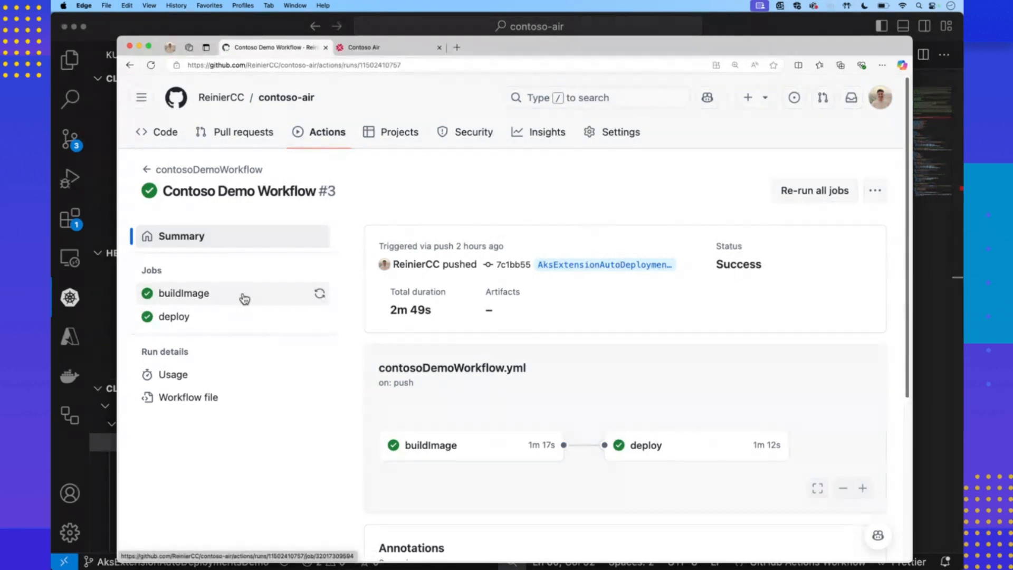
Step: Inspect the buildImage job log, then the deploy job's succeeded steps
{"action": "left_click", "coordinate": [184, 293]}
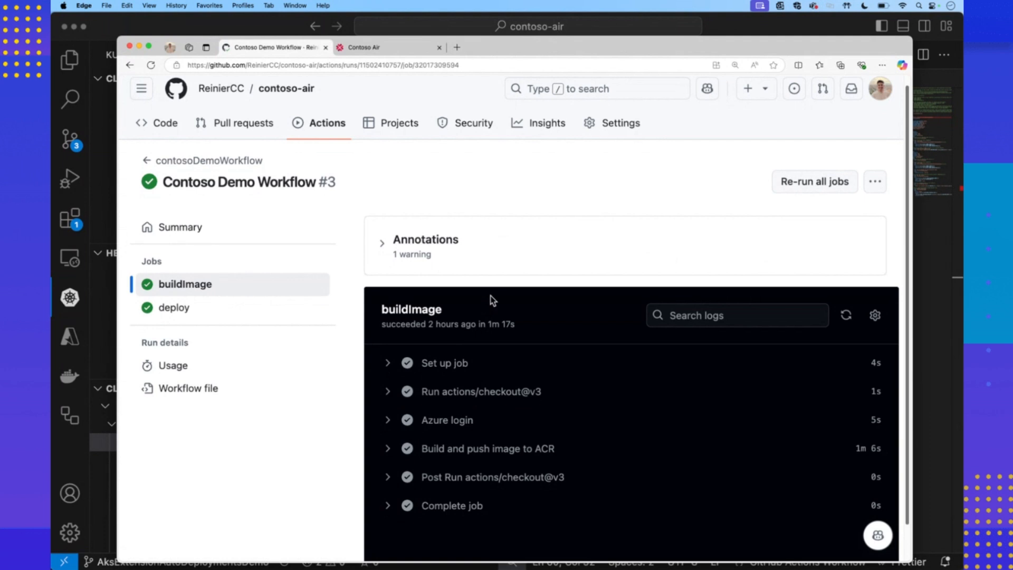
{"action": "mouse_move", "coordinate": [481, 269]}
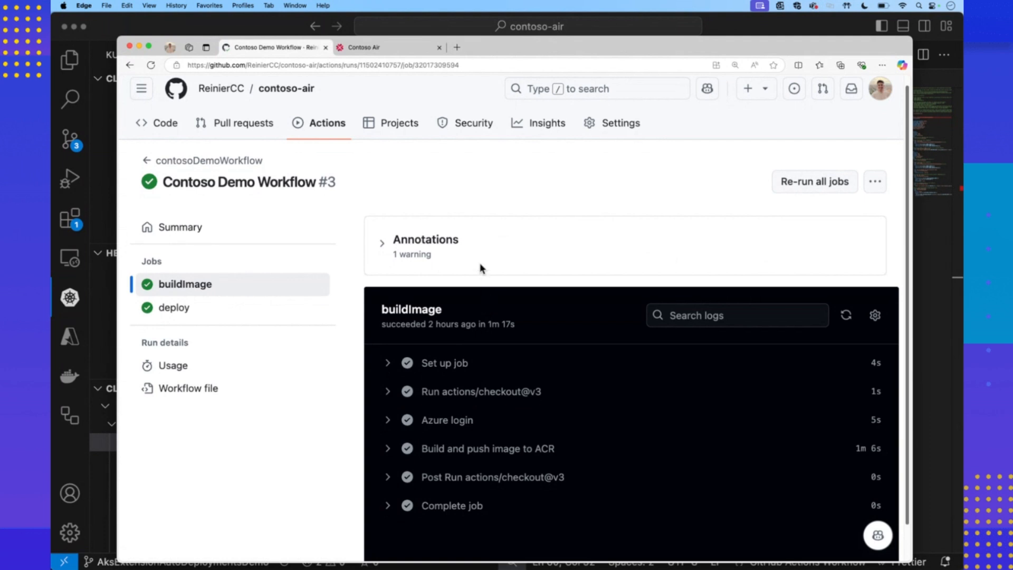
{"action": "mouse_move", "coordinate": [493, 295]}
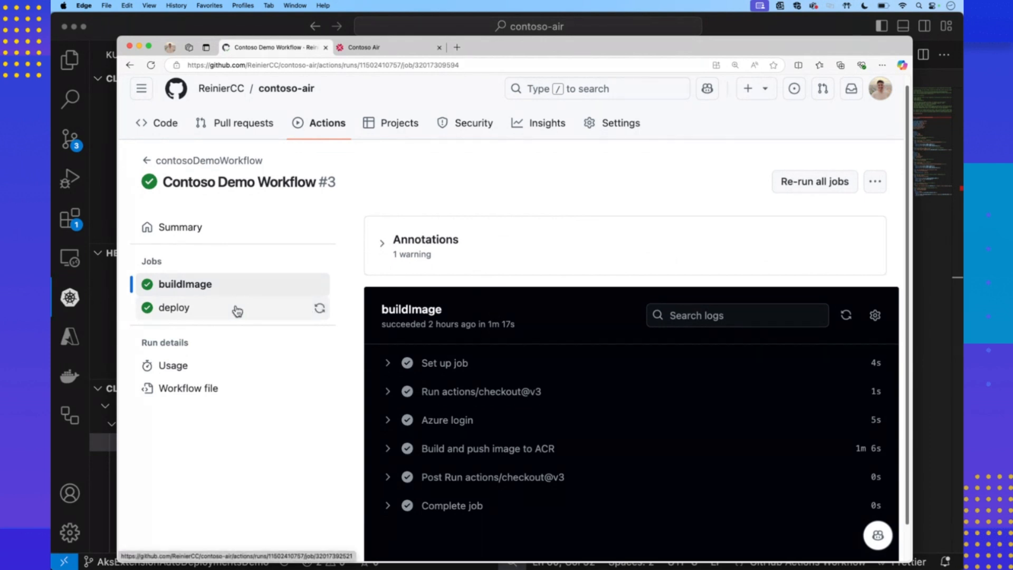
{"action": "left_click", "coordinate": [173, 307]}
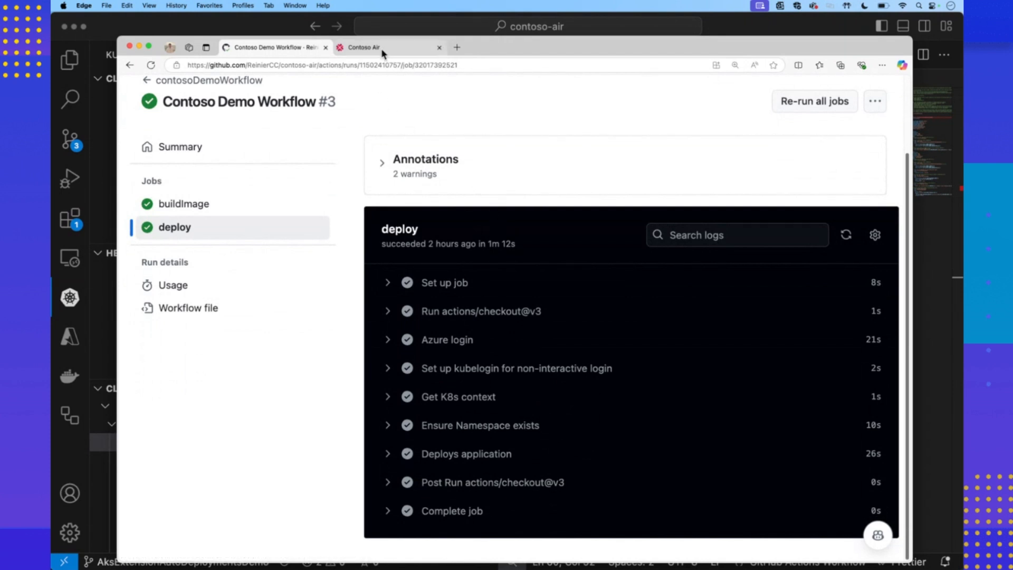
Step: Switch to the Contoso Air tab and scroll down to the Seattle flight deals
{"action": "left_click", "coordinate": [364, 46]}
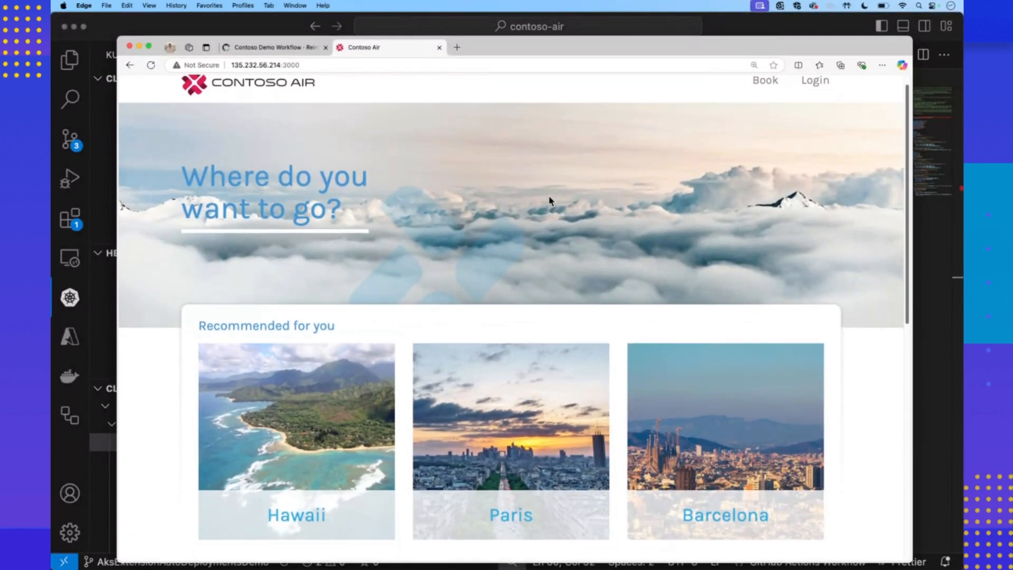
{"action": "scroll", "scroll_direction": "down", "scroll_amount": 3}
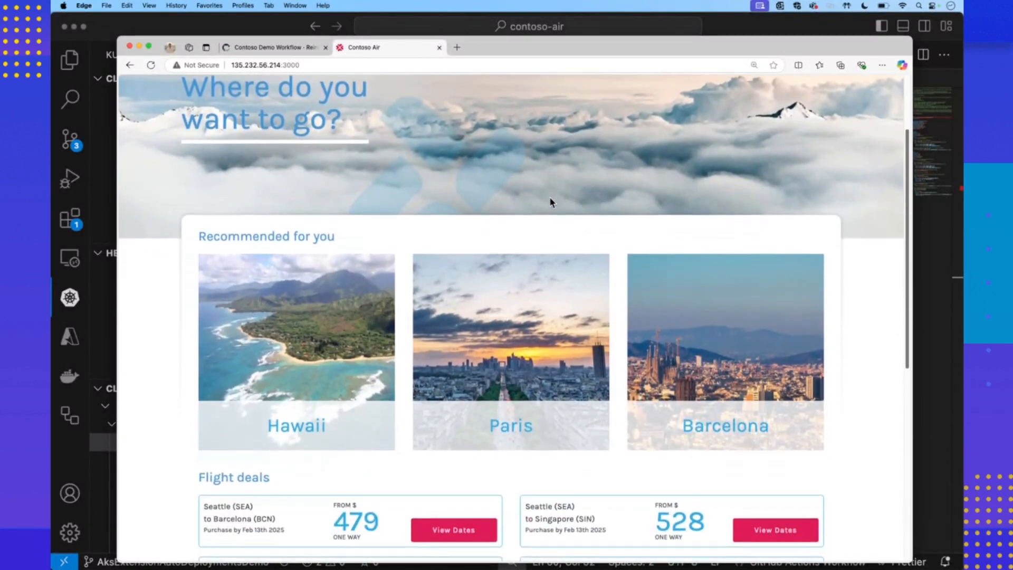
{"action": "scroll", "scroll_direction": "down", "scroll_amount": 3}
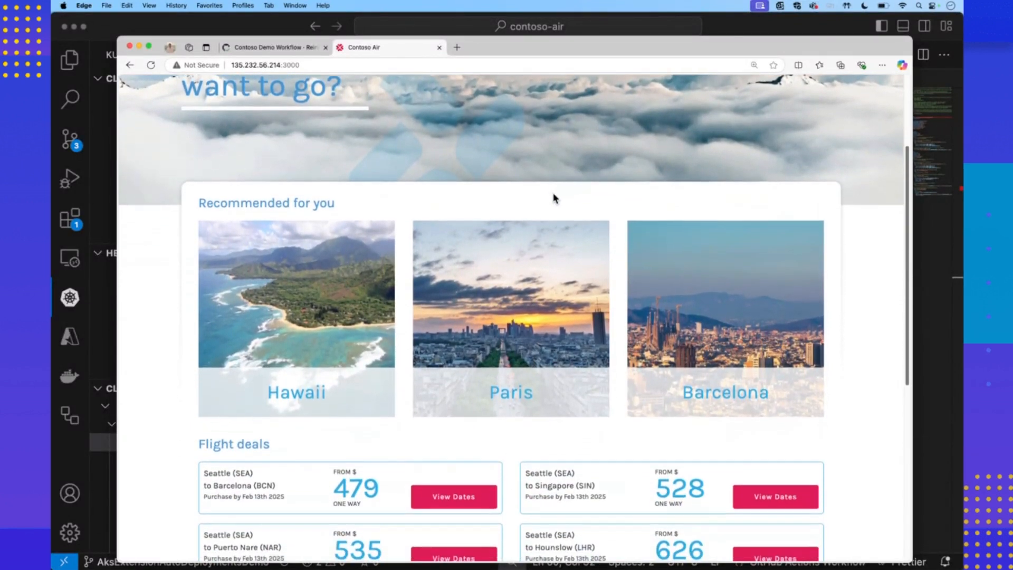
{"action": "scroll", "scroll_direction": "down", "scroll_amount": 3}
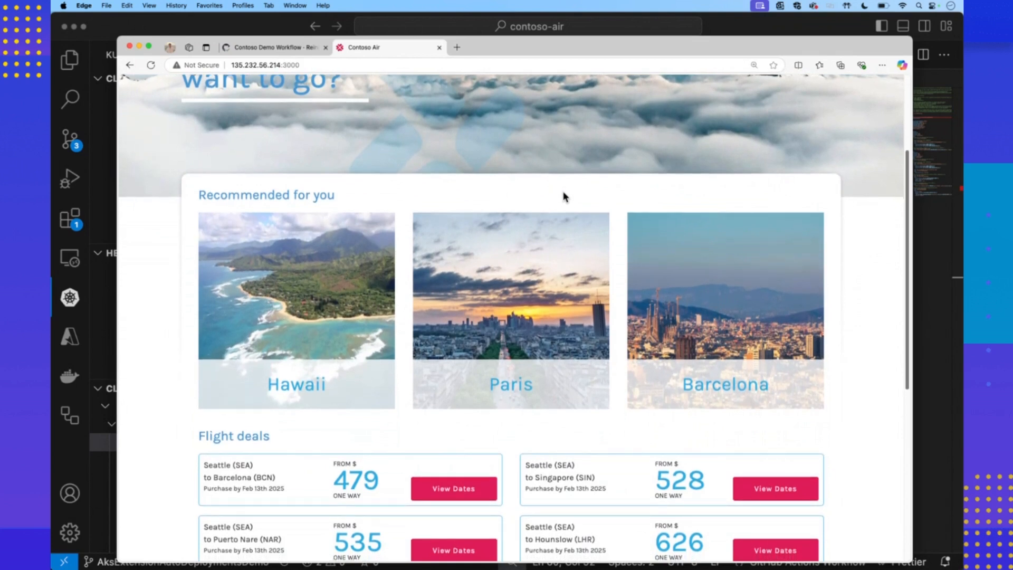
{"action": "mouse_move", "coordinate": [556, 194]}
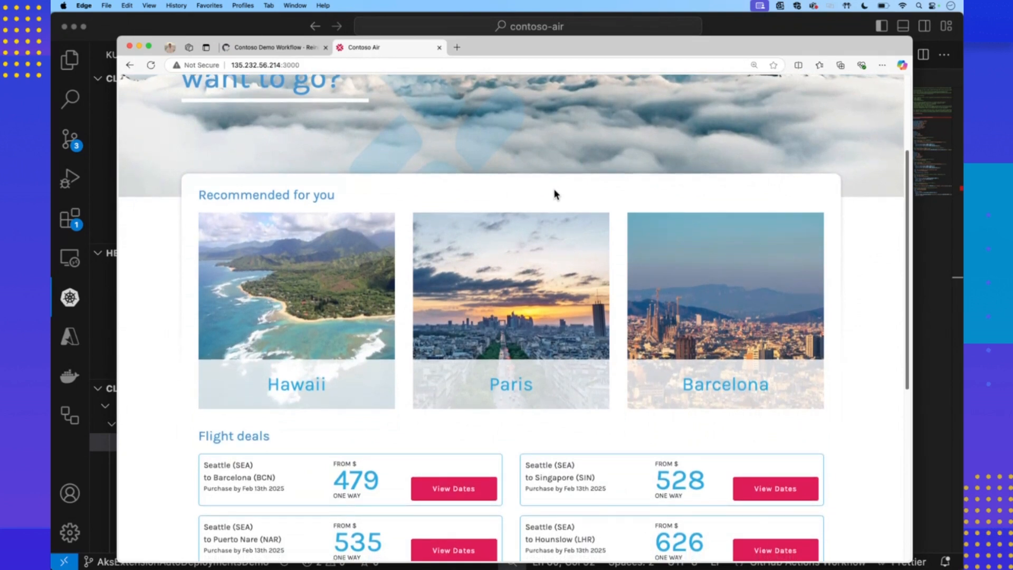